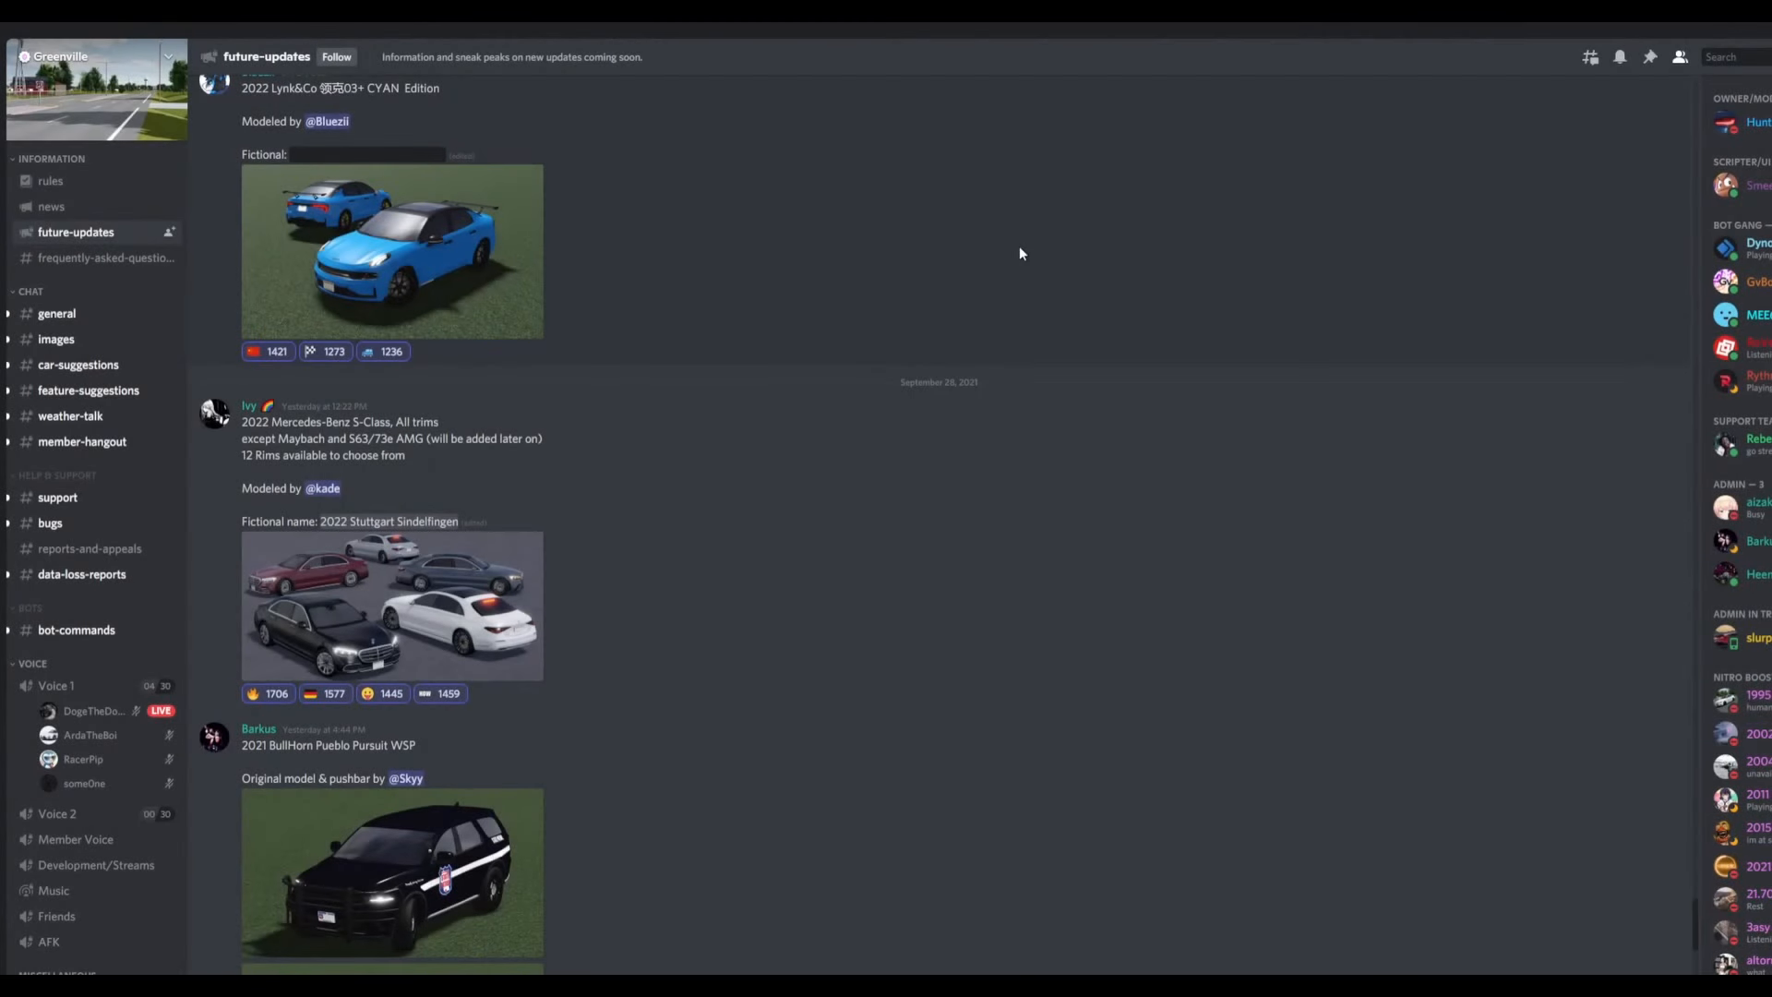
Step: Switch to the Greenville news channel showing the patch, anniversary and delayed-update announcements
left_click(442, 692)
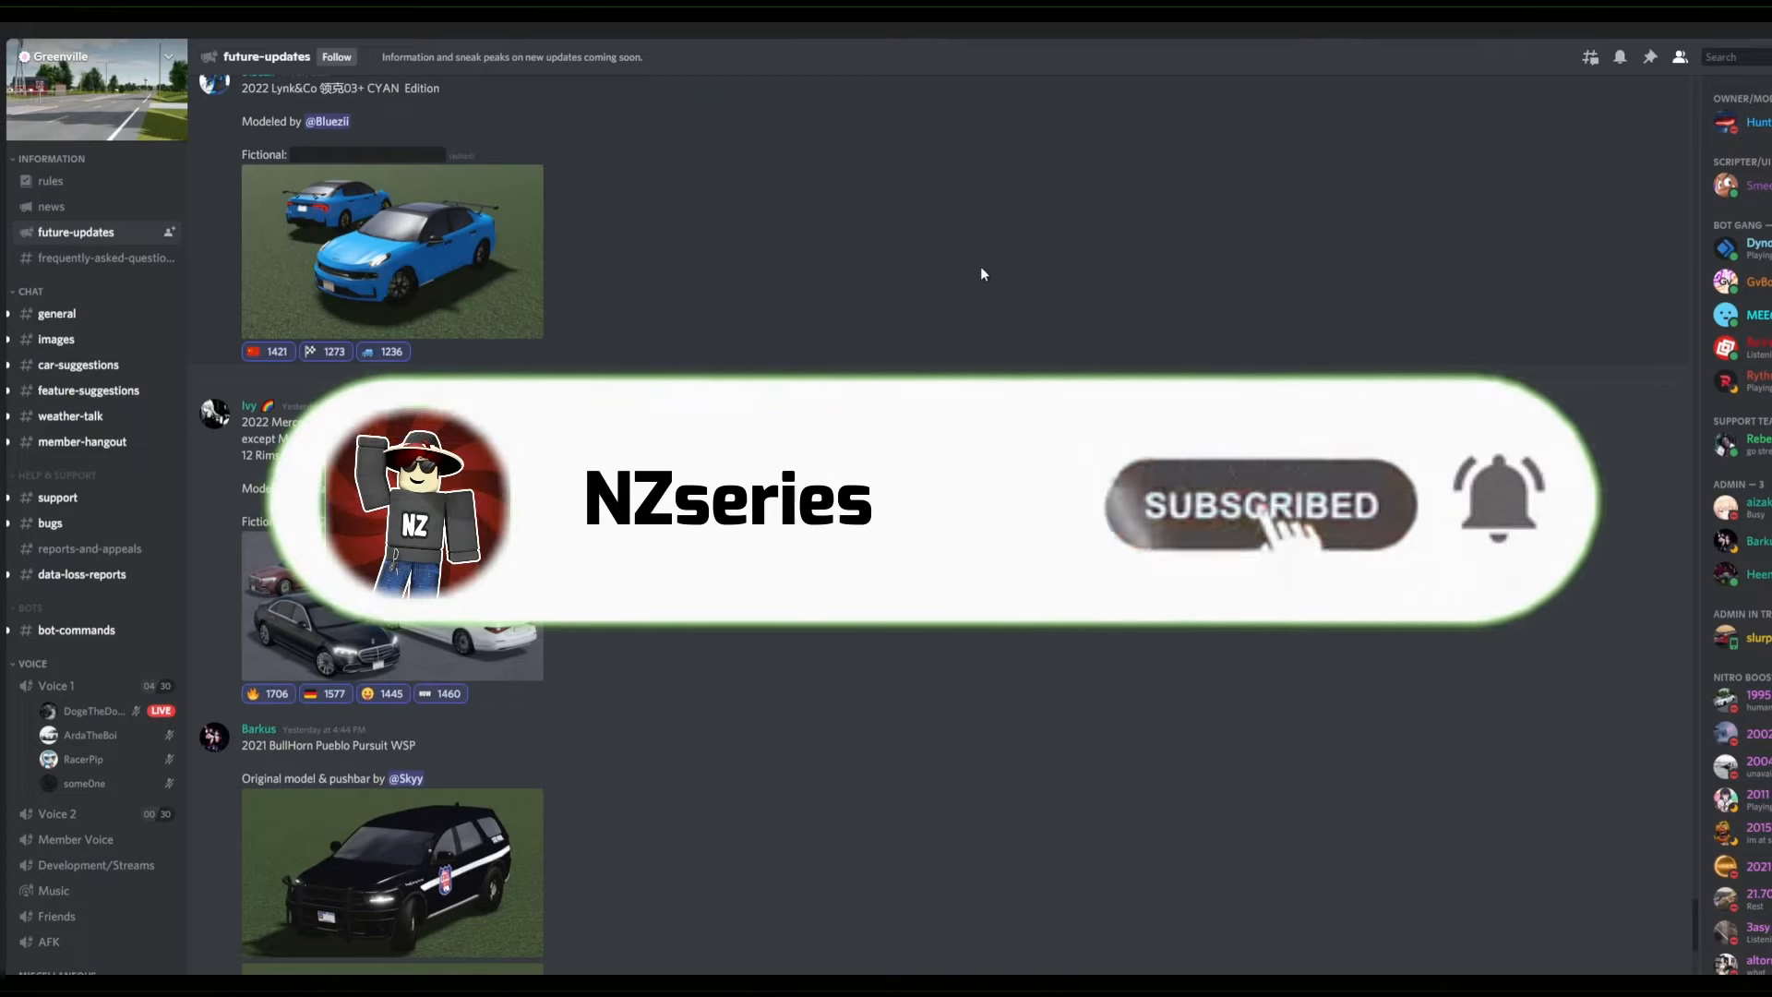
left_click(1497, 505)
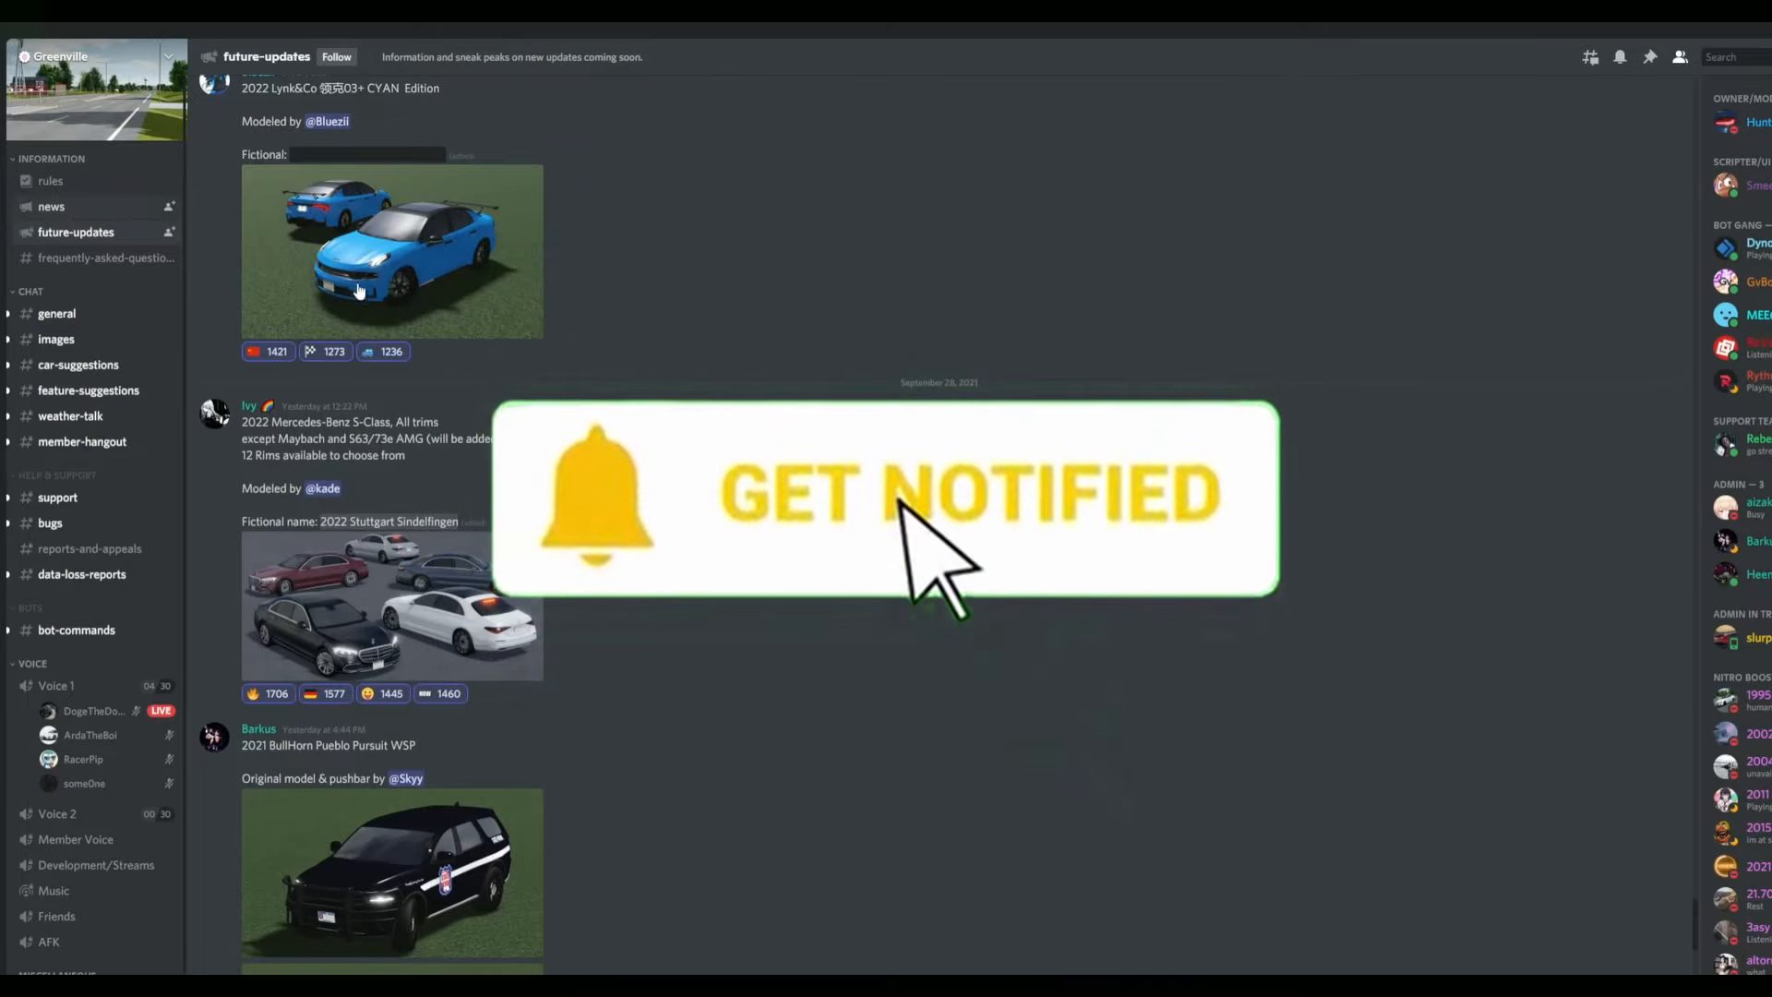
left_click(51, 205)
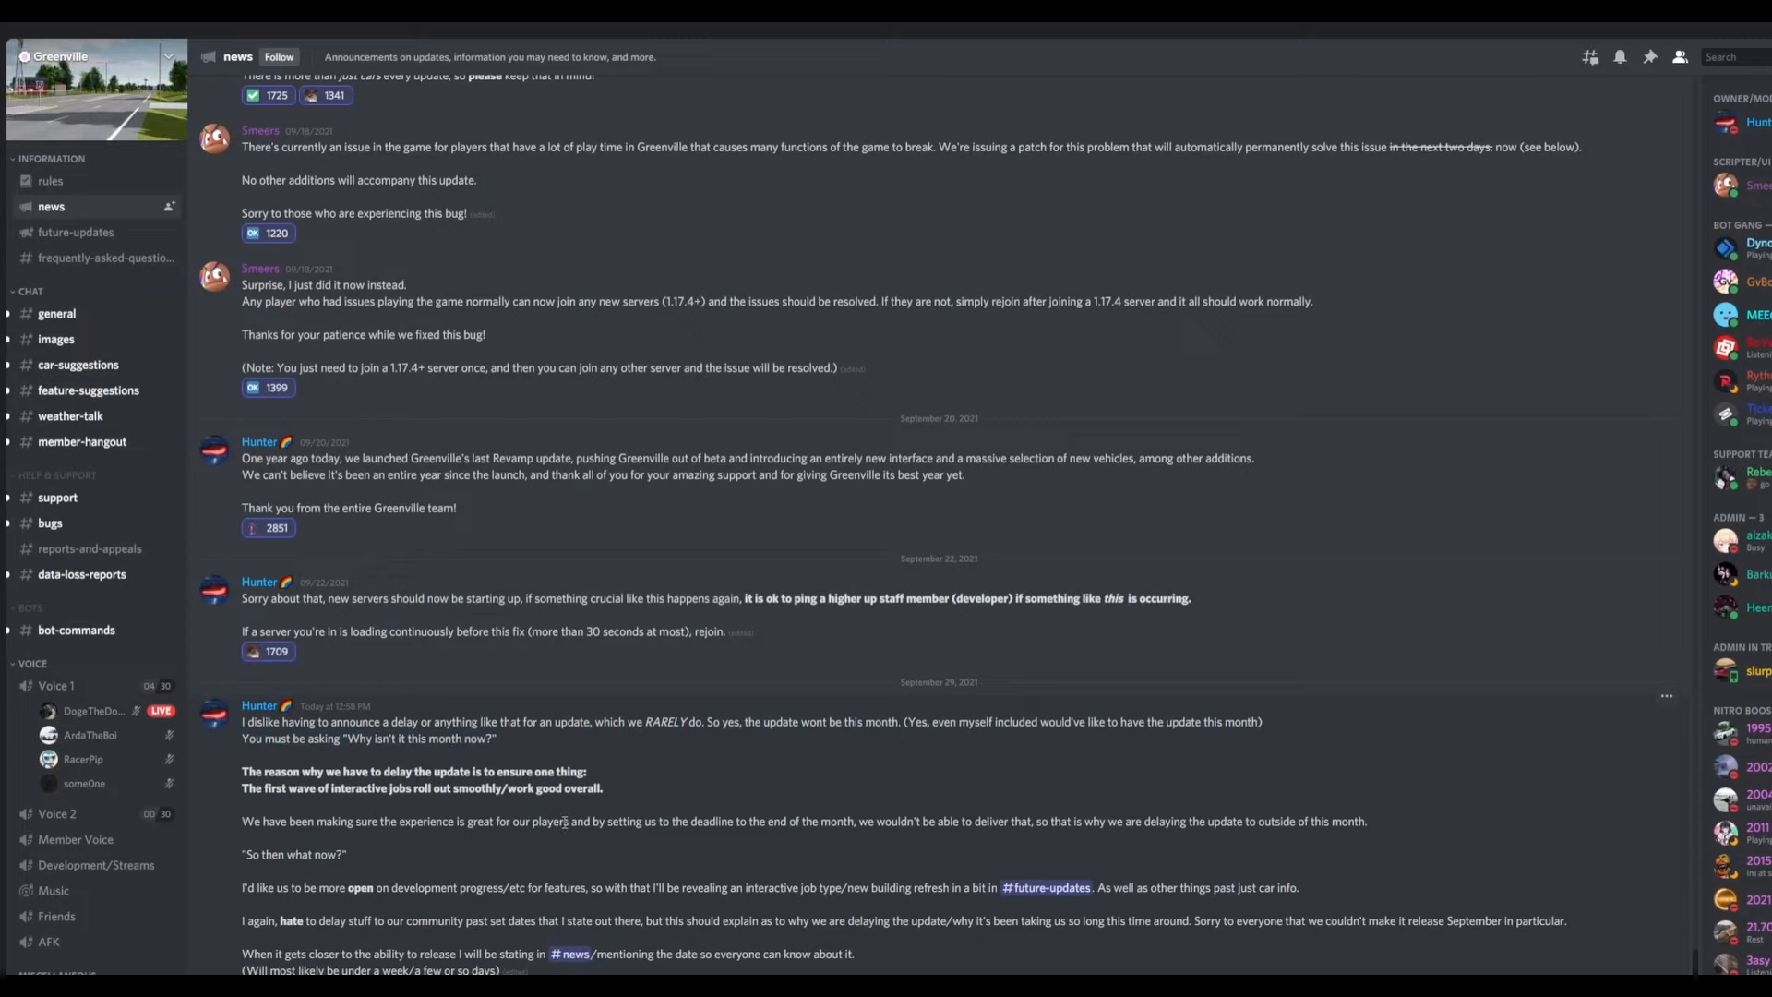
mouse_move(523, 801)
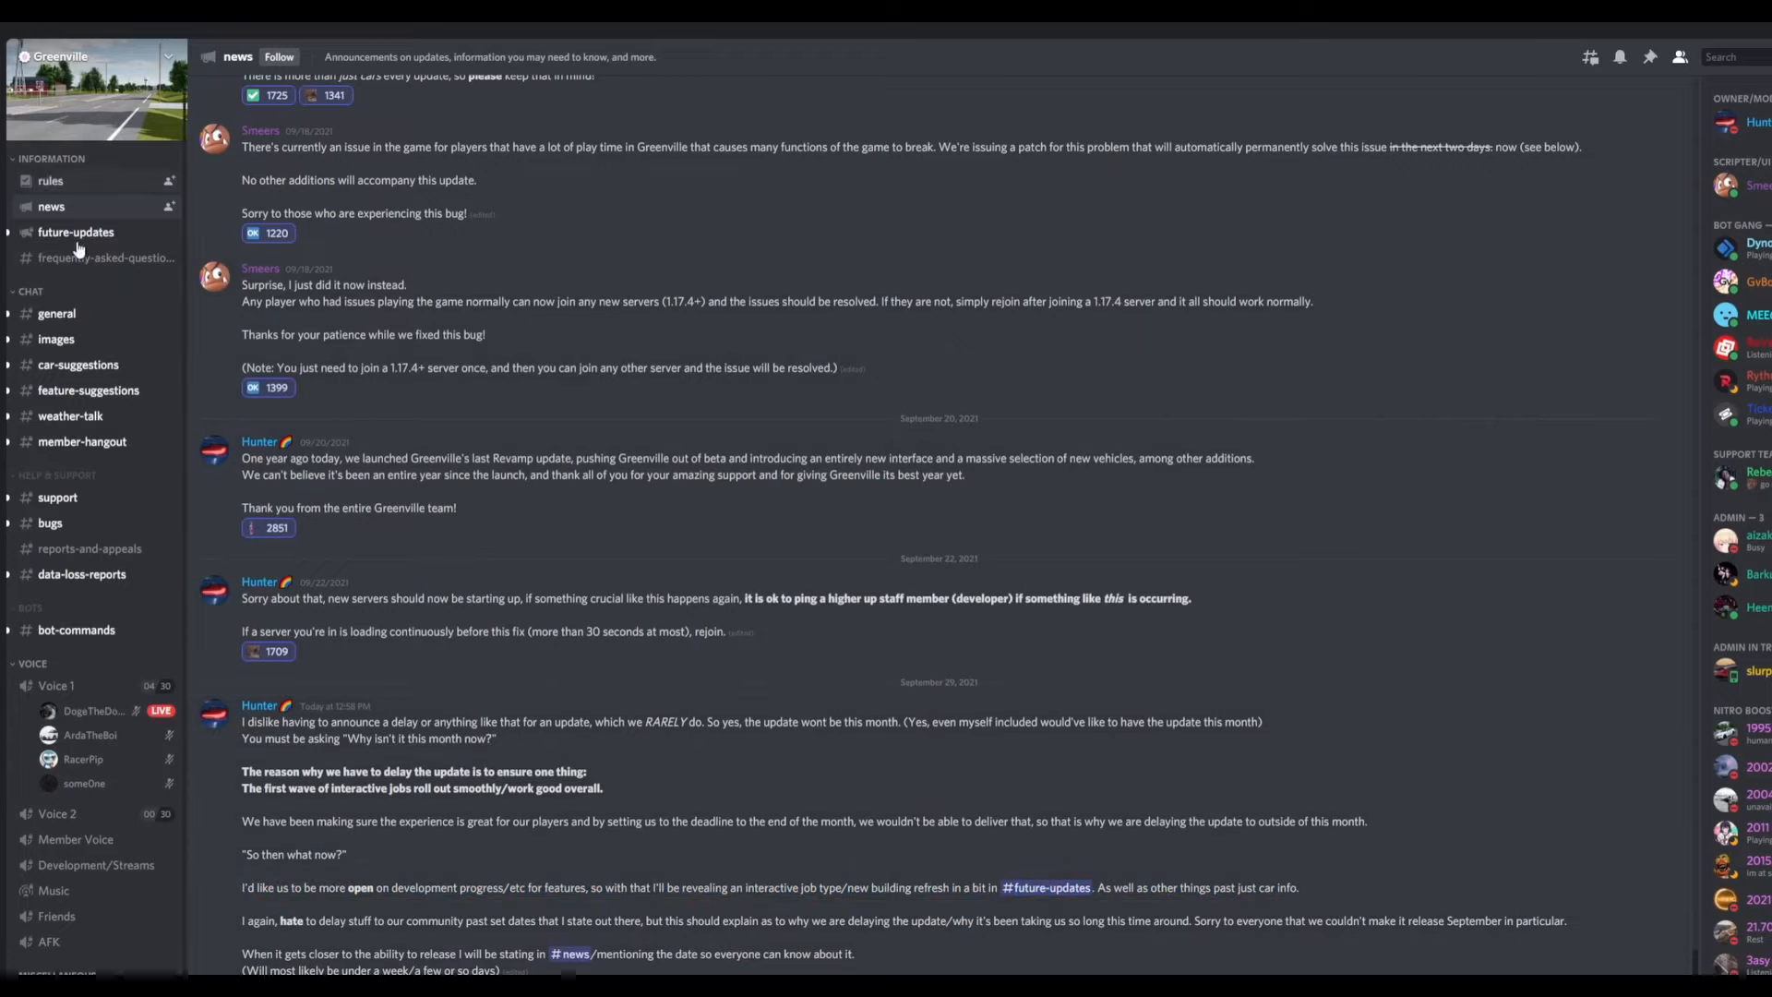
Step: Back in future-updates, view the 2022 Mercedes-Benz S-Class preview enlarged with its spoilered name revealed
left_click(77, 233)
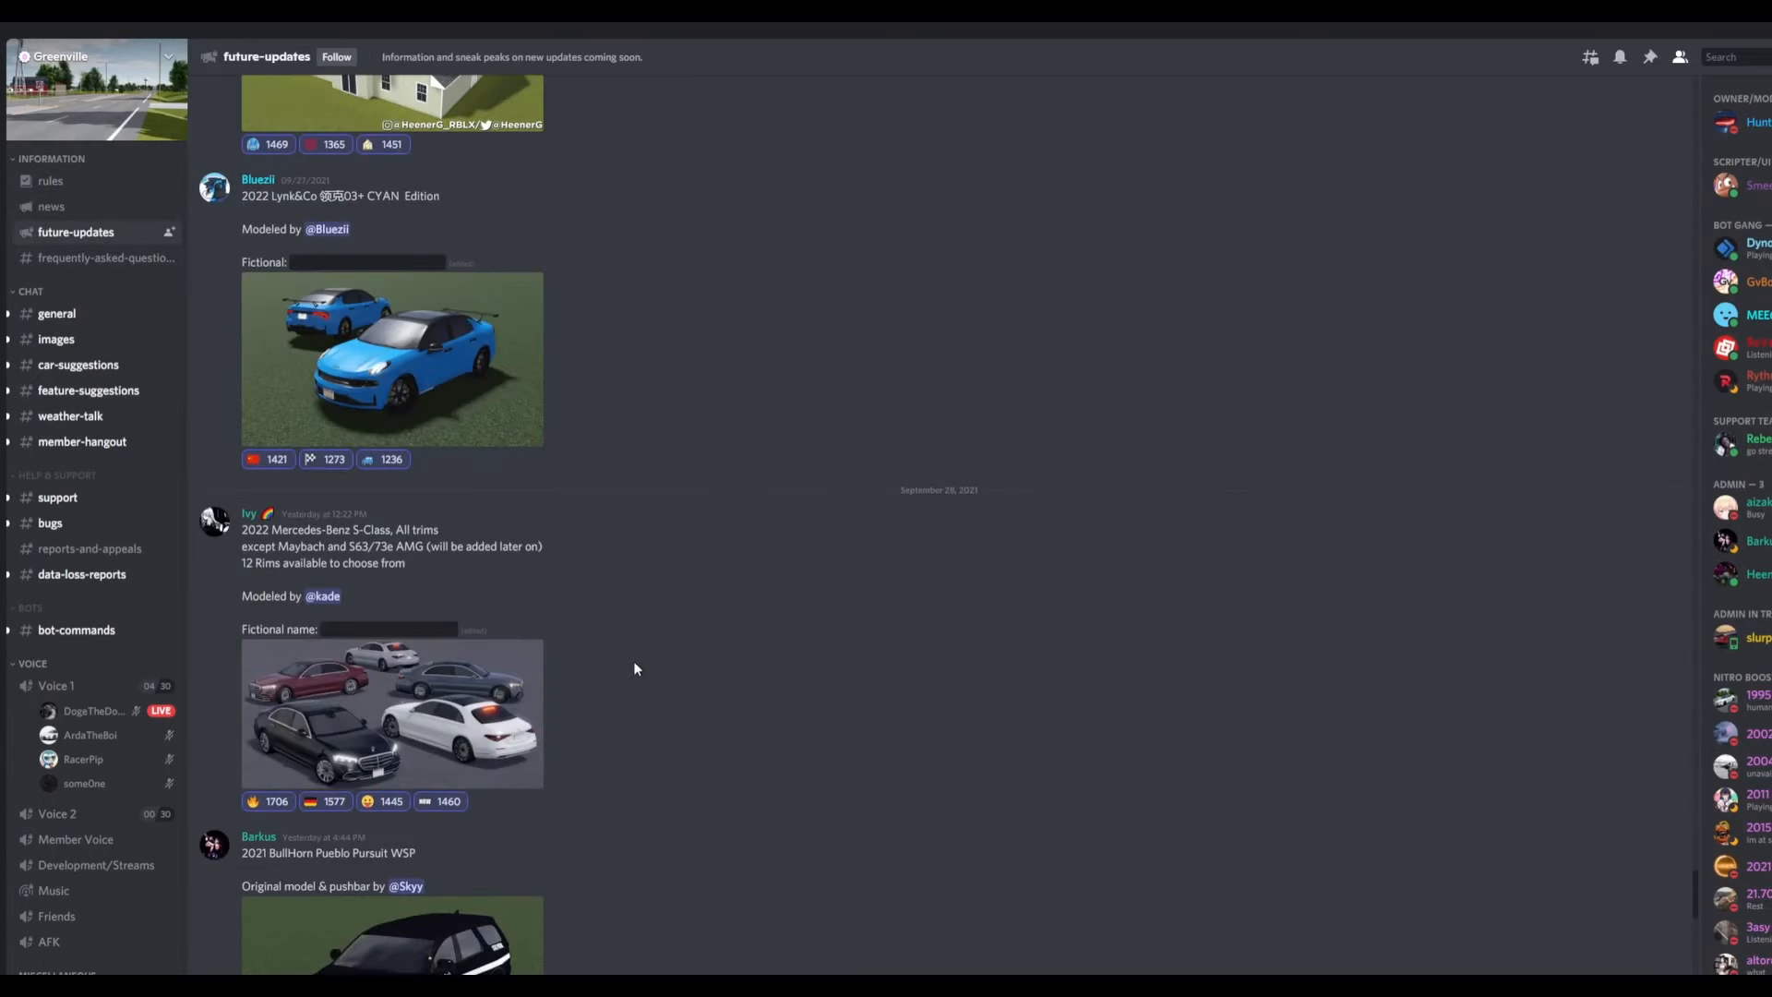
scroll("down", 3)
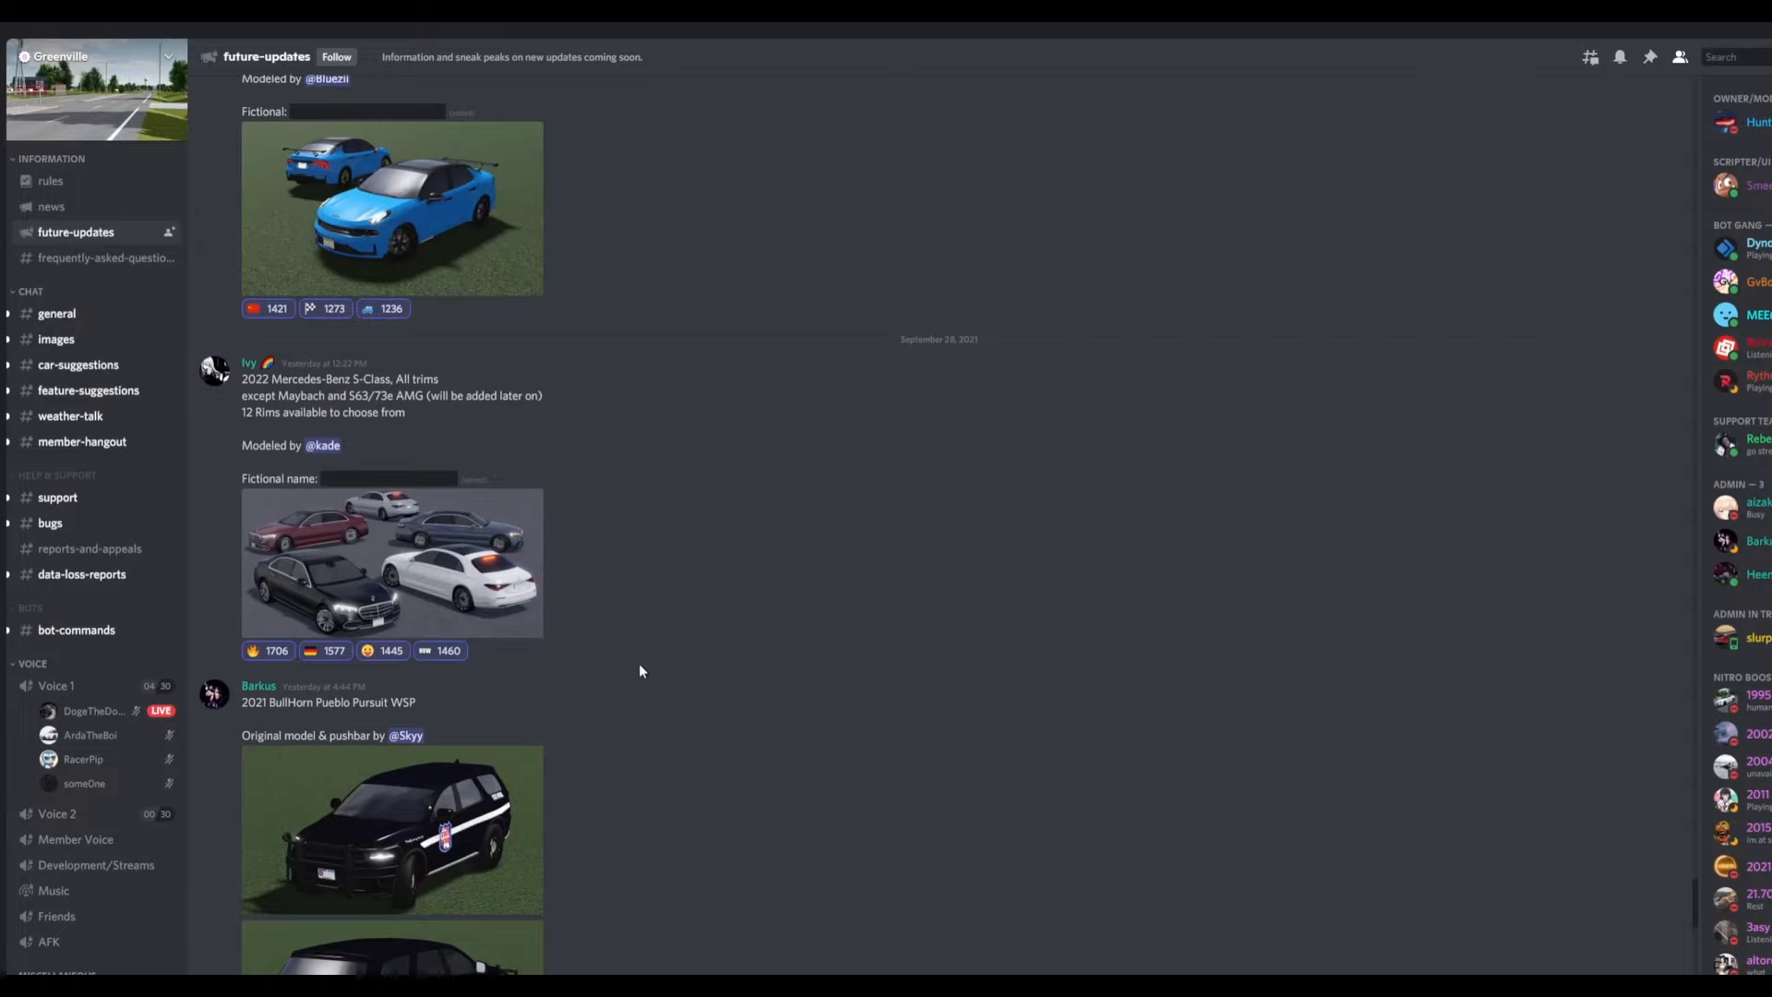
mouse_move(376, 485)
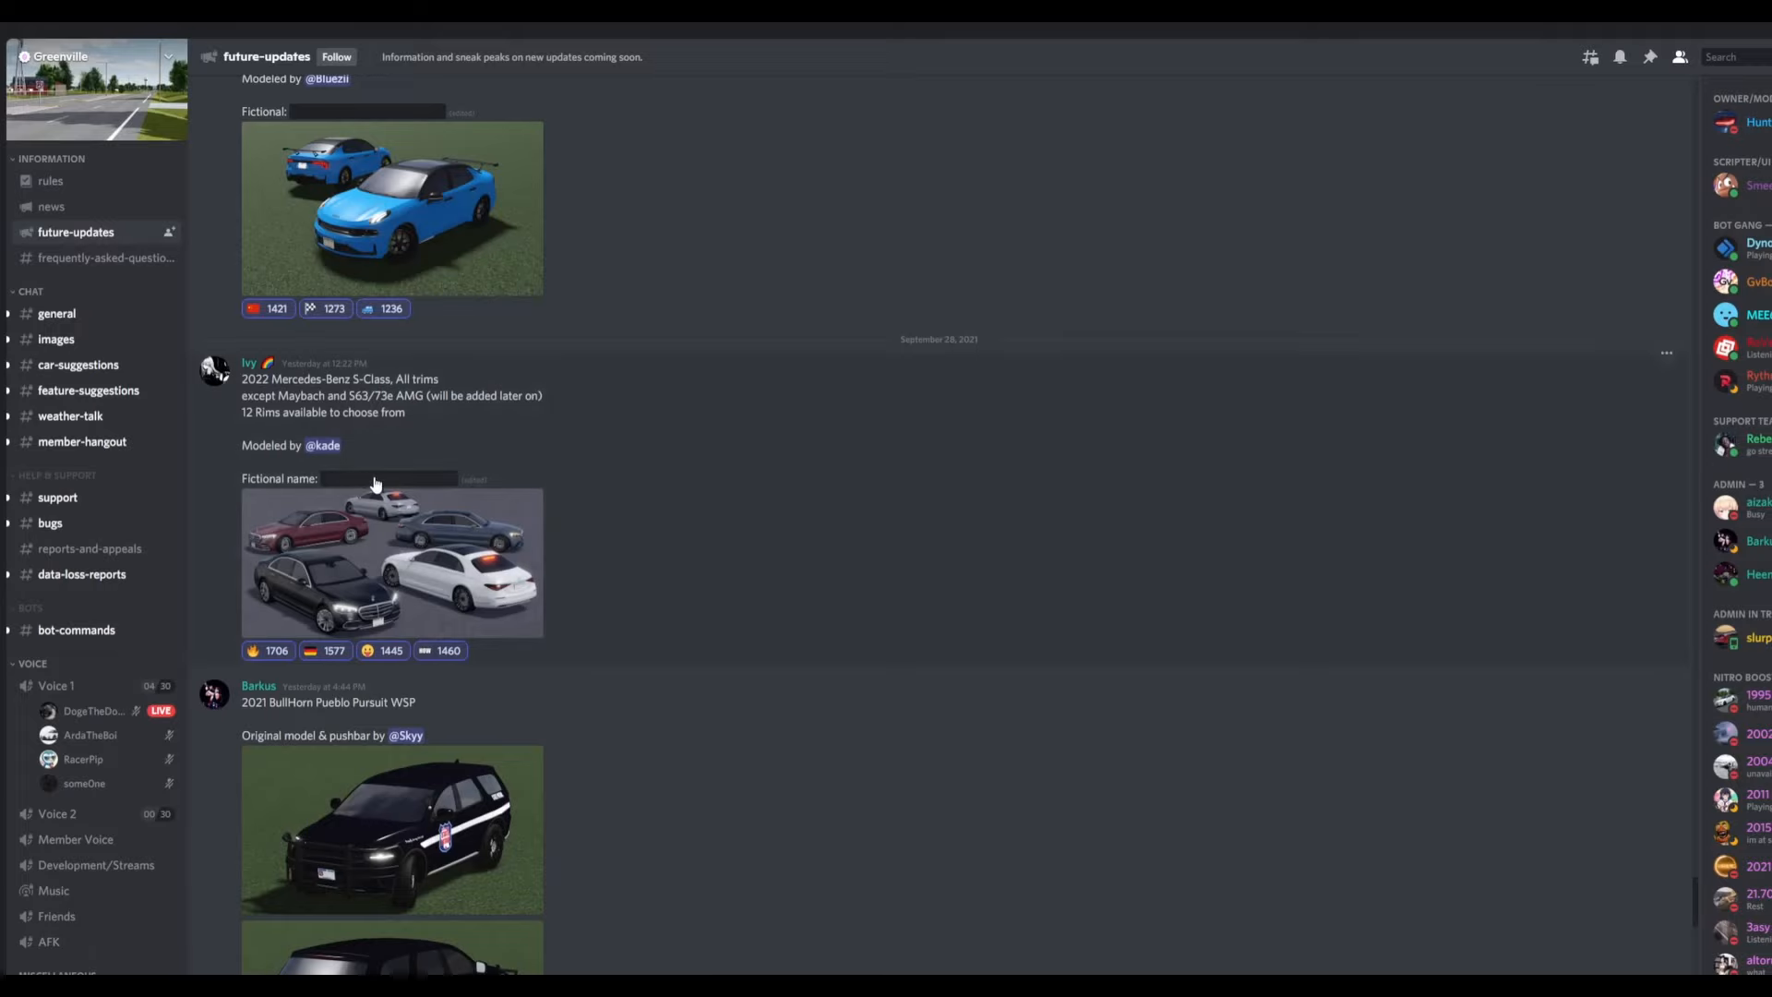
left_click(391, 563)
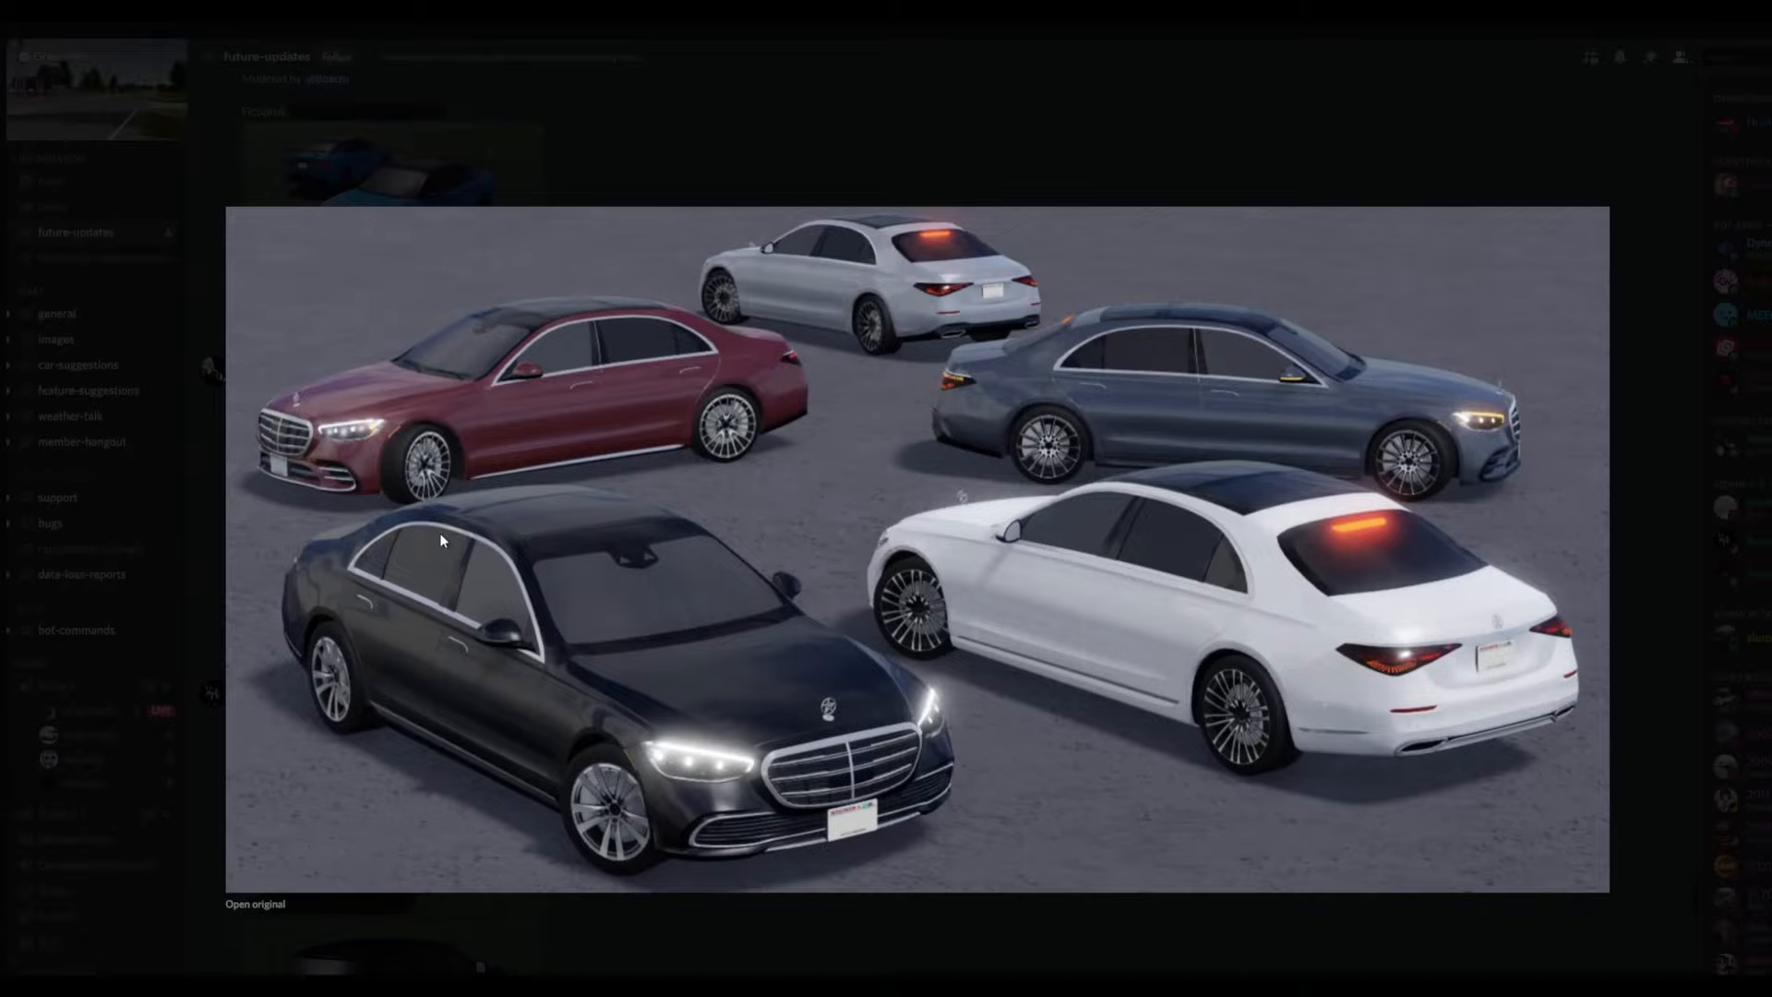
mouse_move(308, 539)
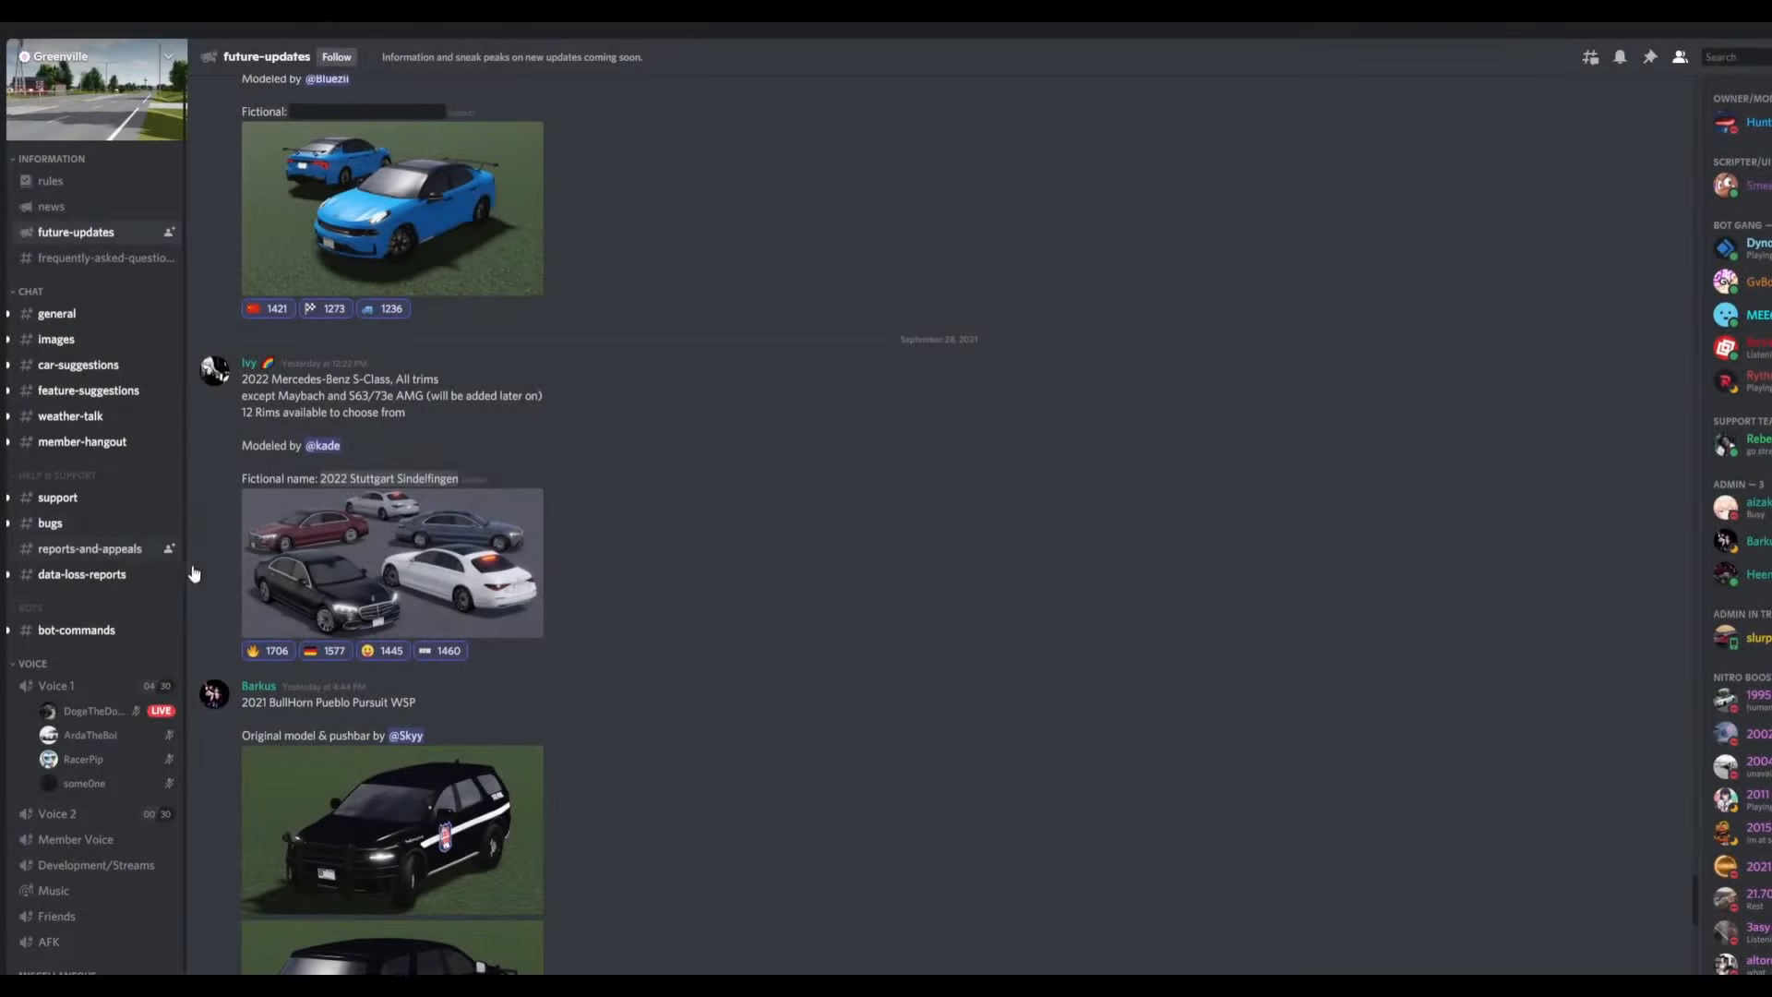
scroll("down", 3)
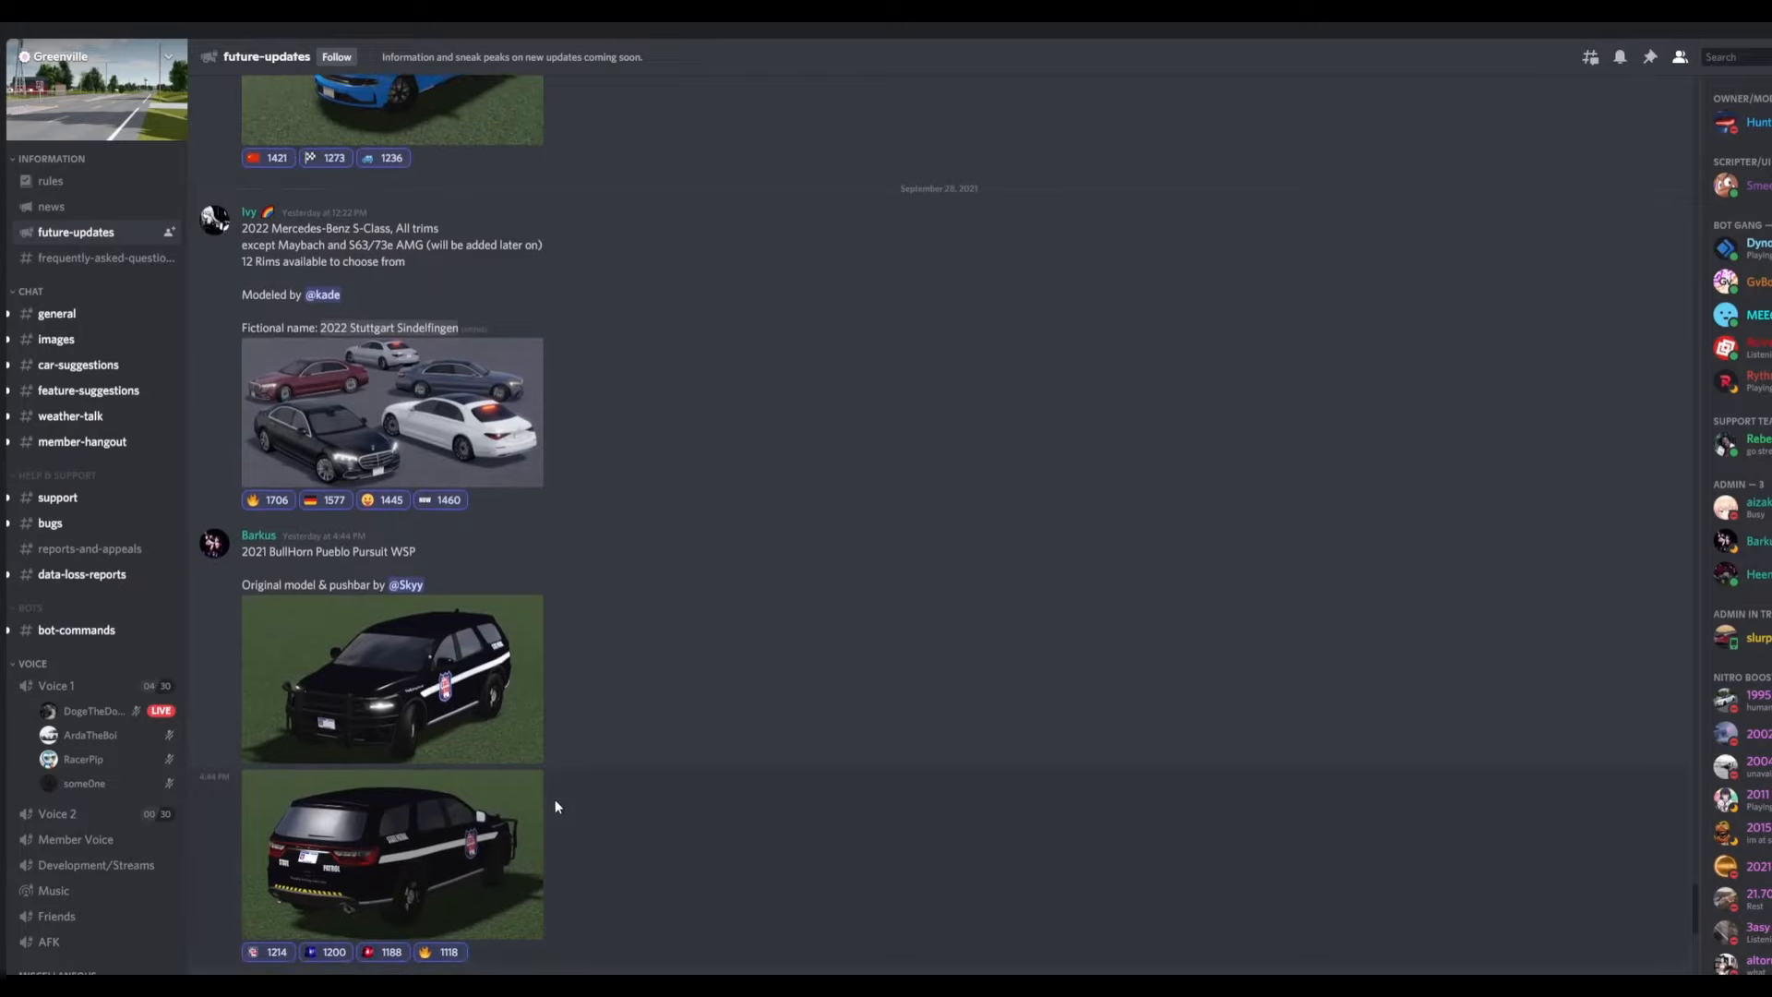
Step: Reveal the spoilered fictional names on the Tesla Model X and Lamborghini Urus posts
left_click(392, 677)
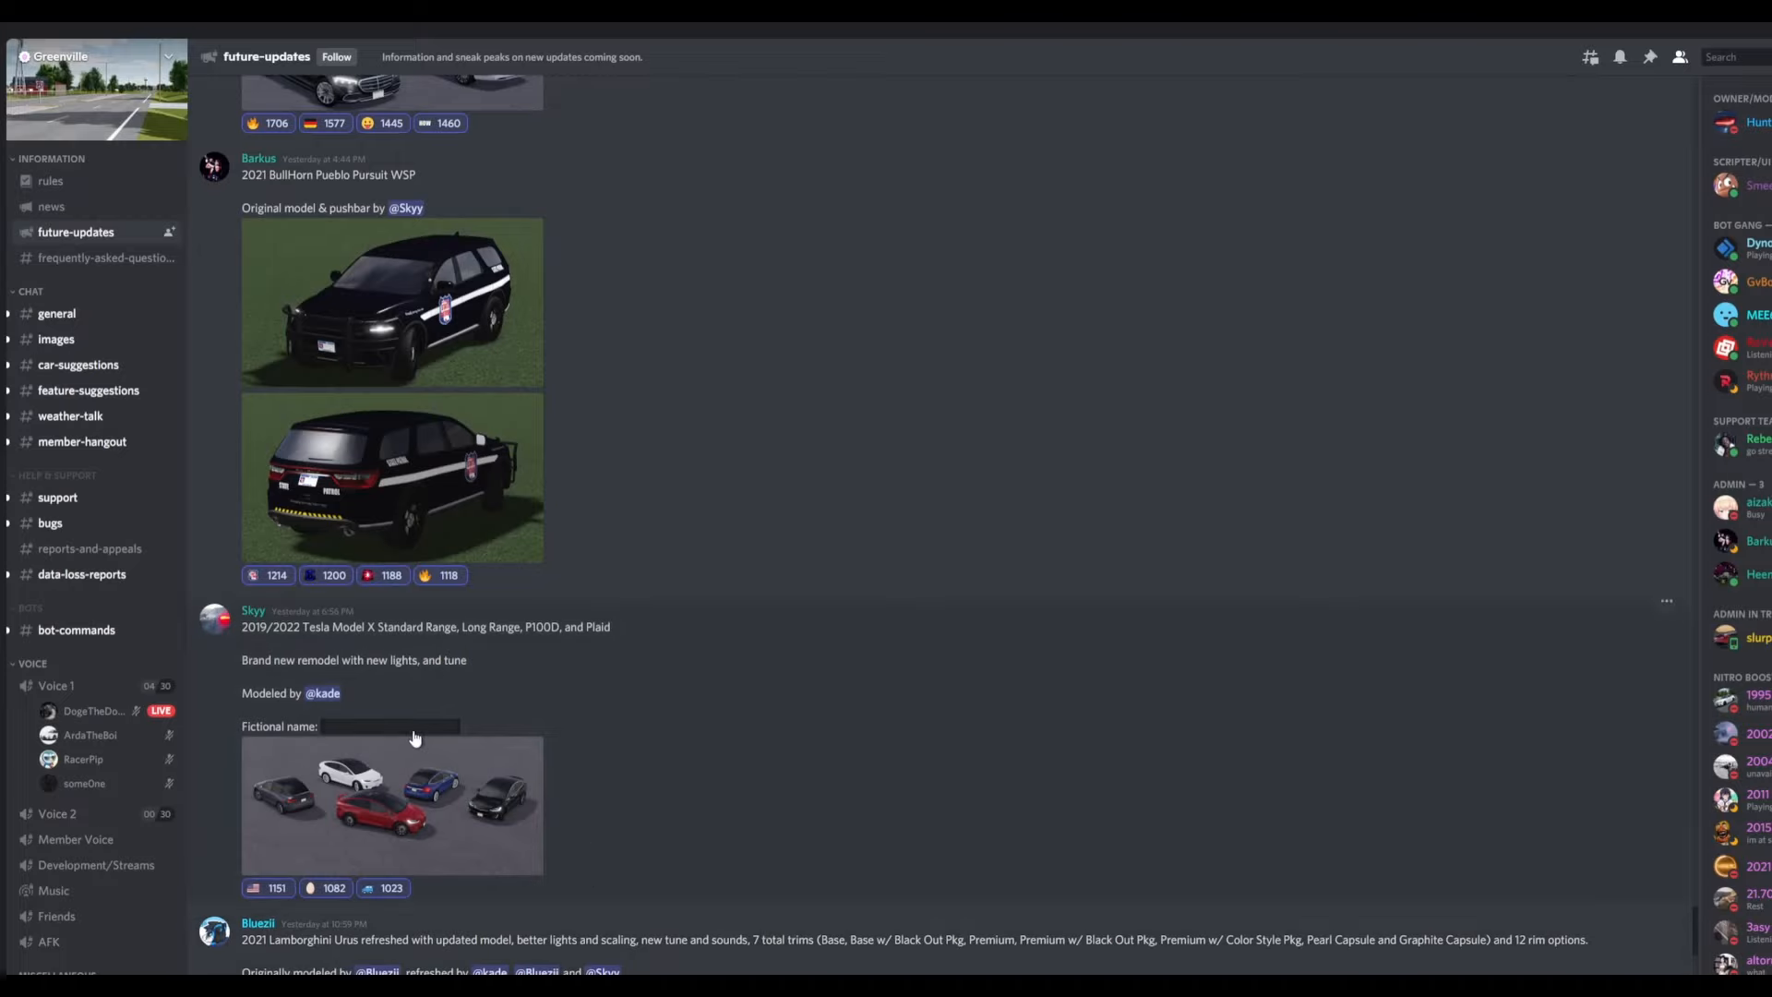
left_click(391, 806)
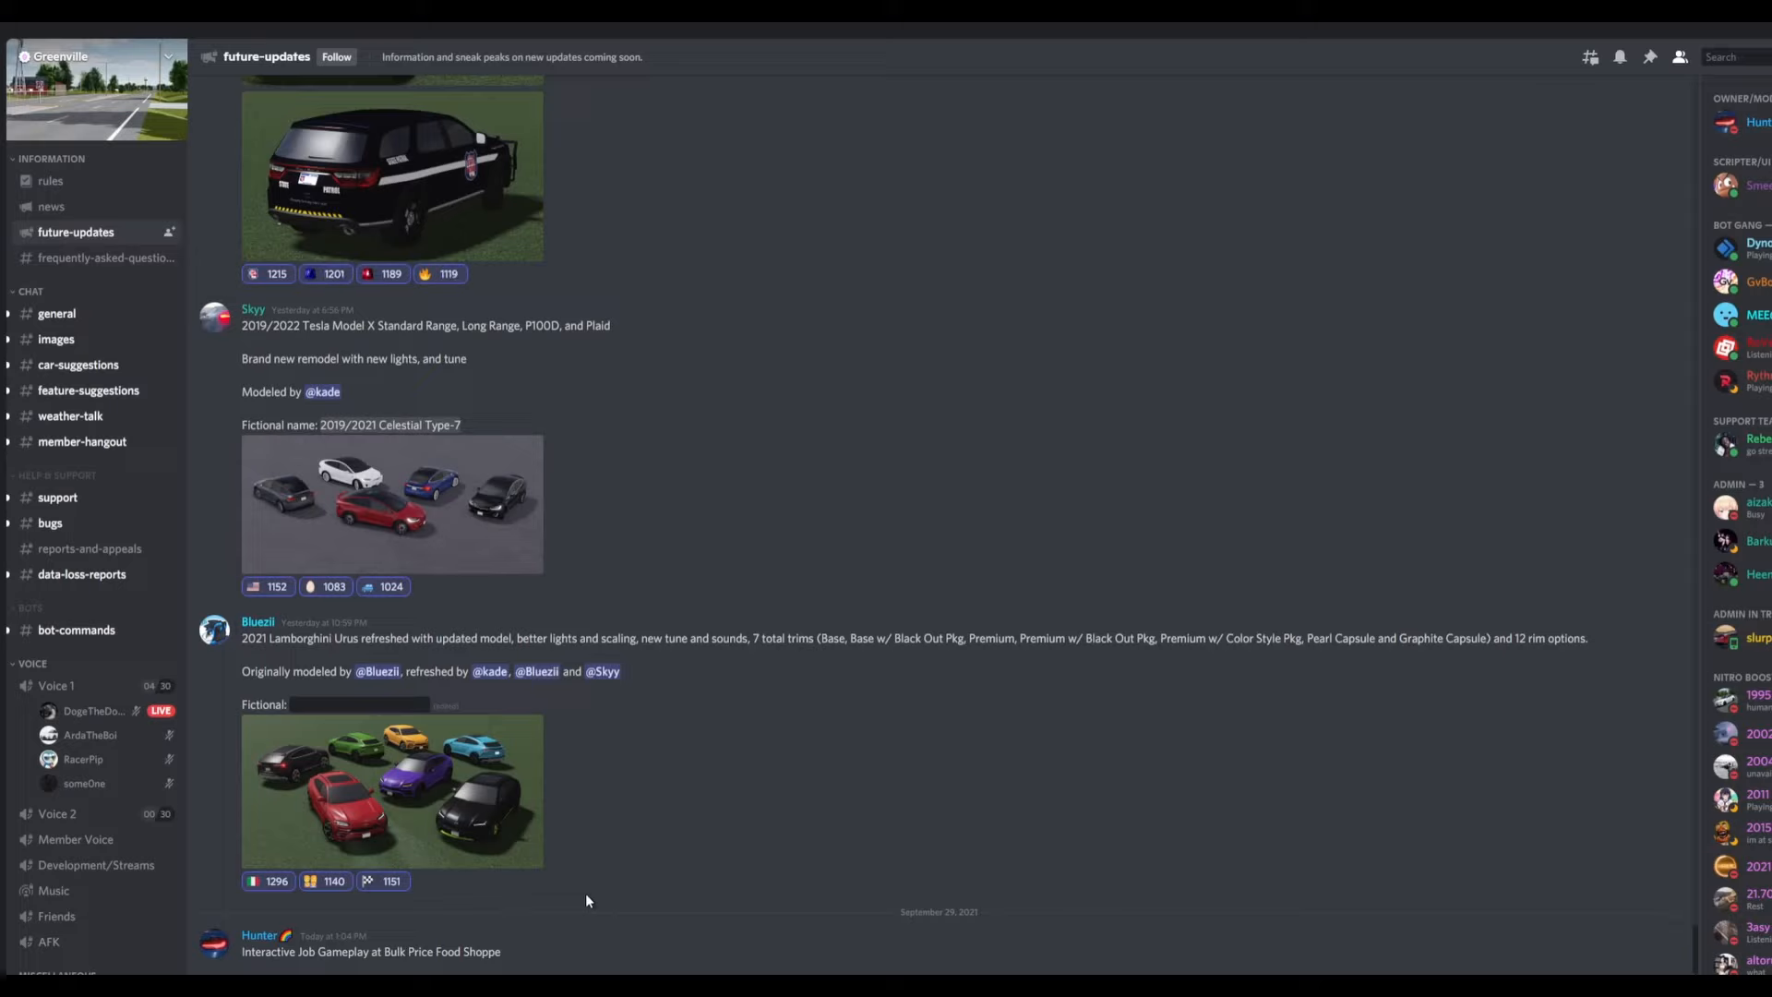
mouse_move(410, 777)
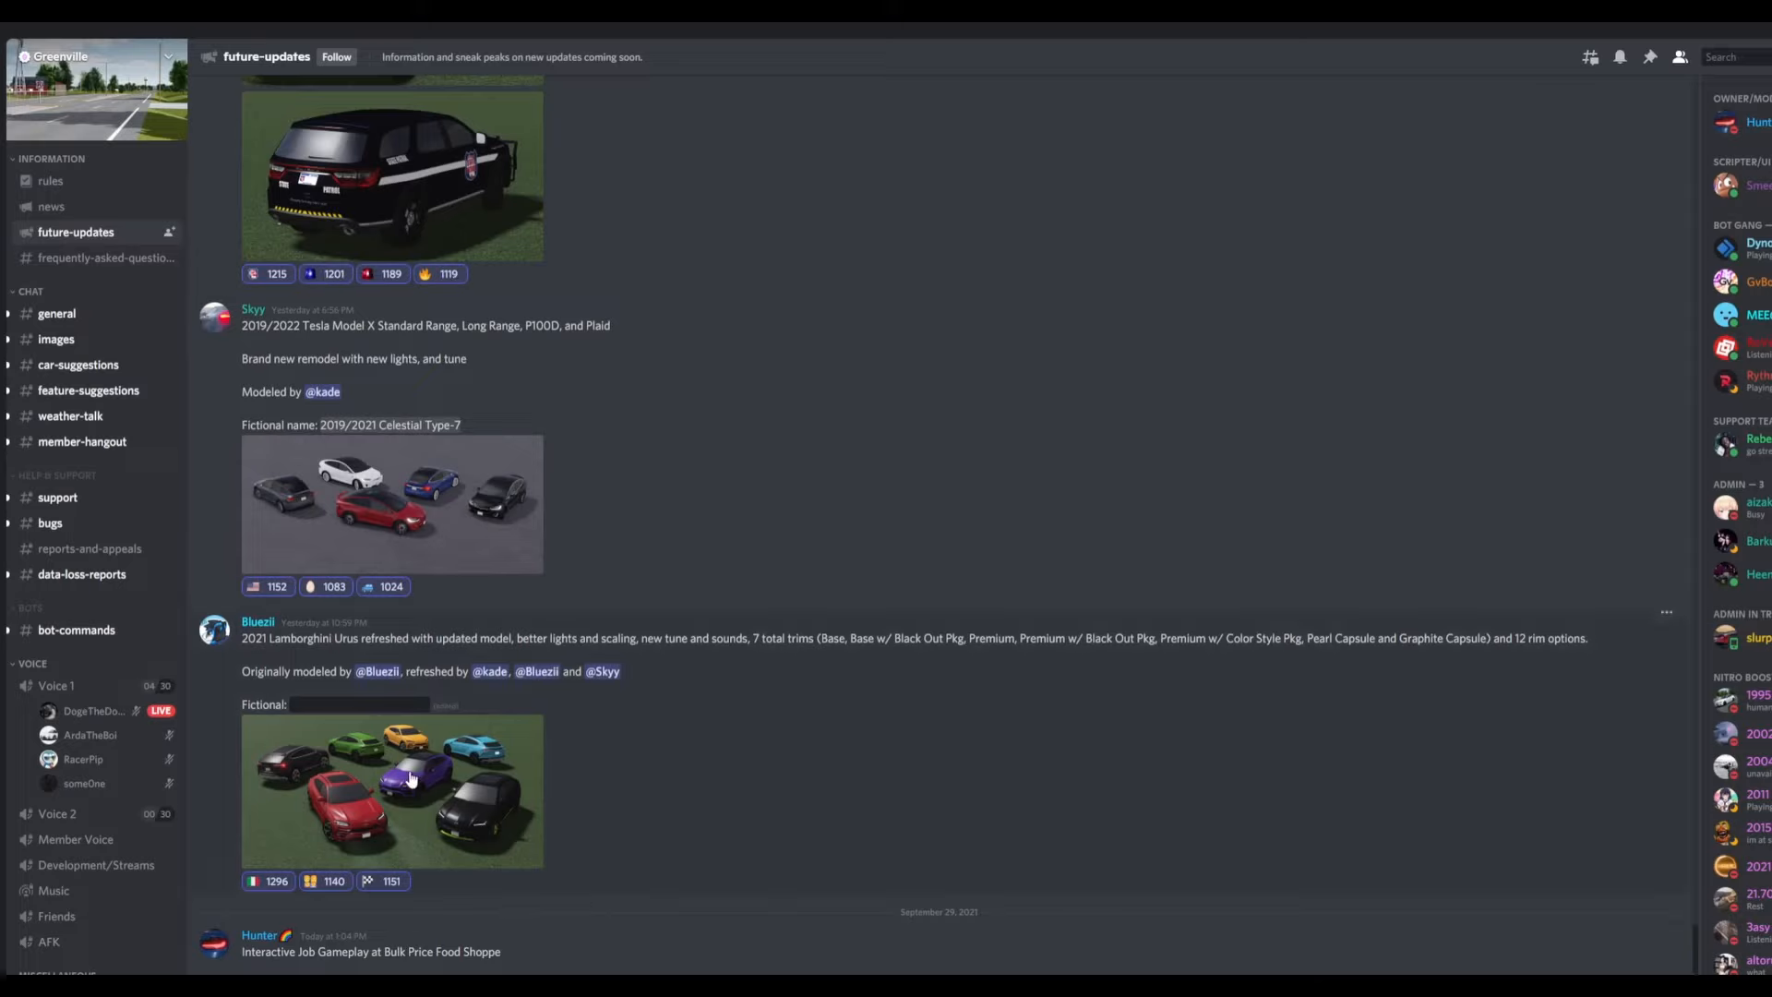
left_click(391, 792)
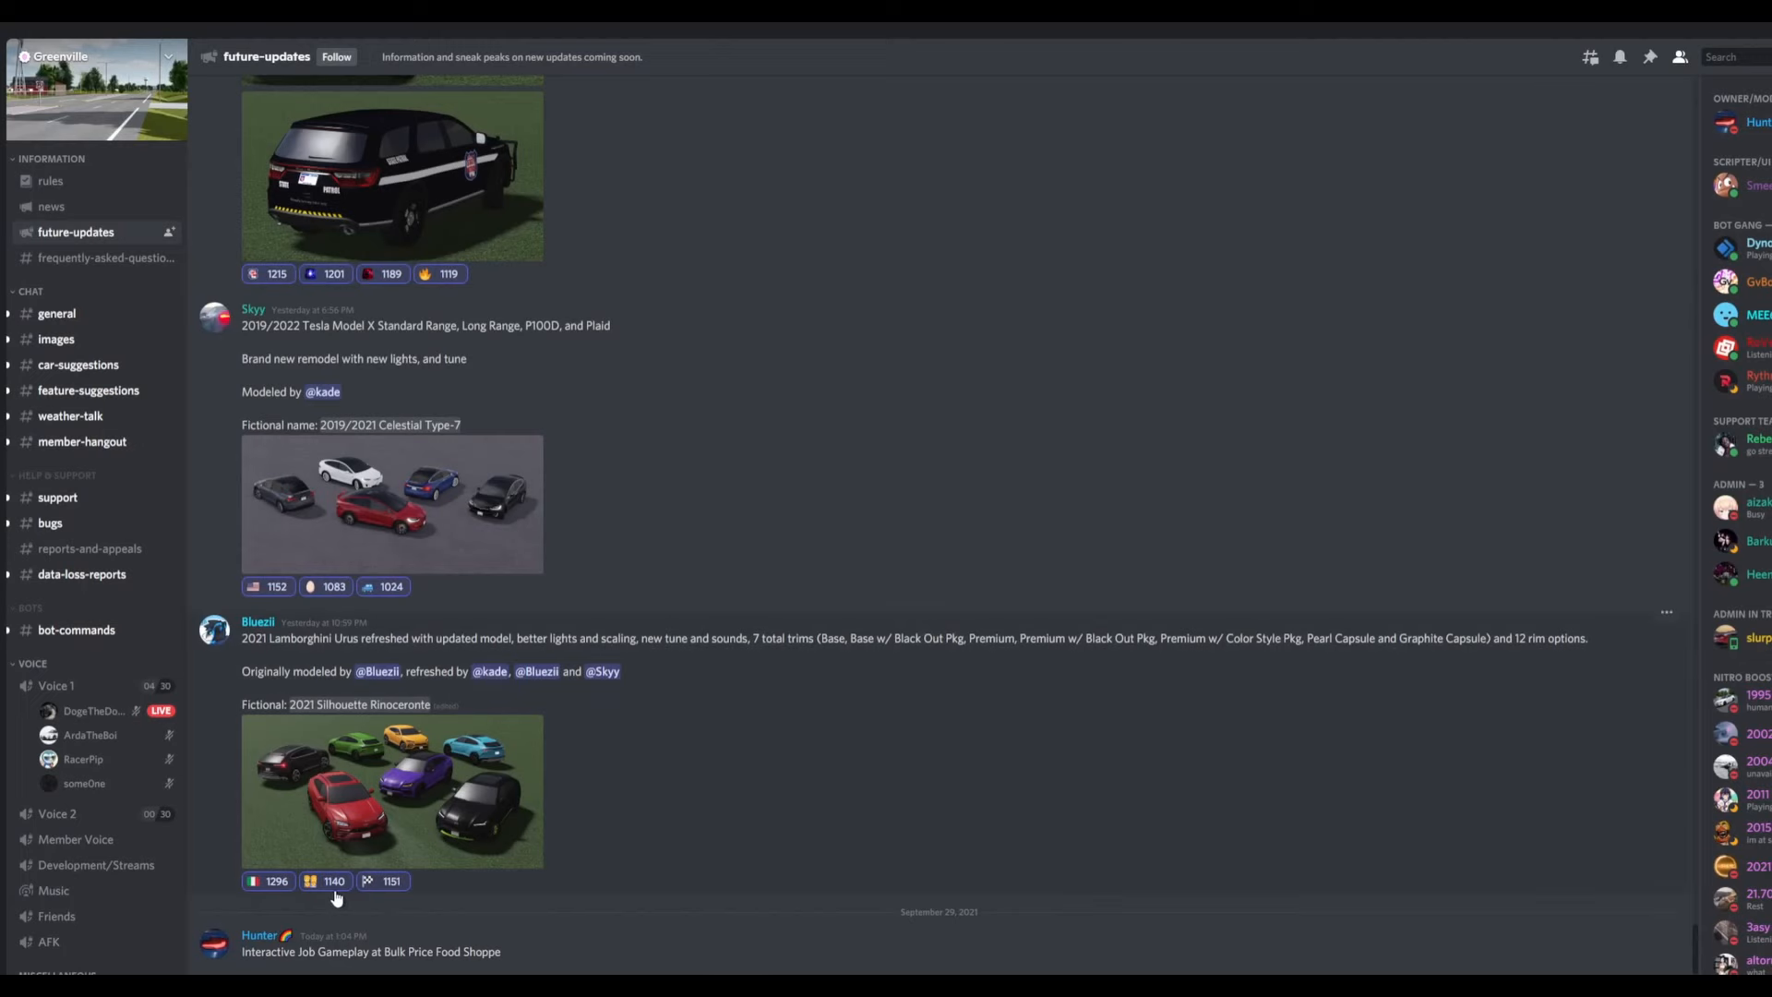
Step: View the Lamborghini Urus preview enlarged, then replay the Bulk Price Food Shoppe job video full screen
left_click(391, 792)
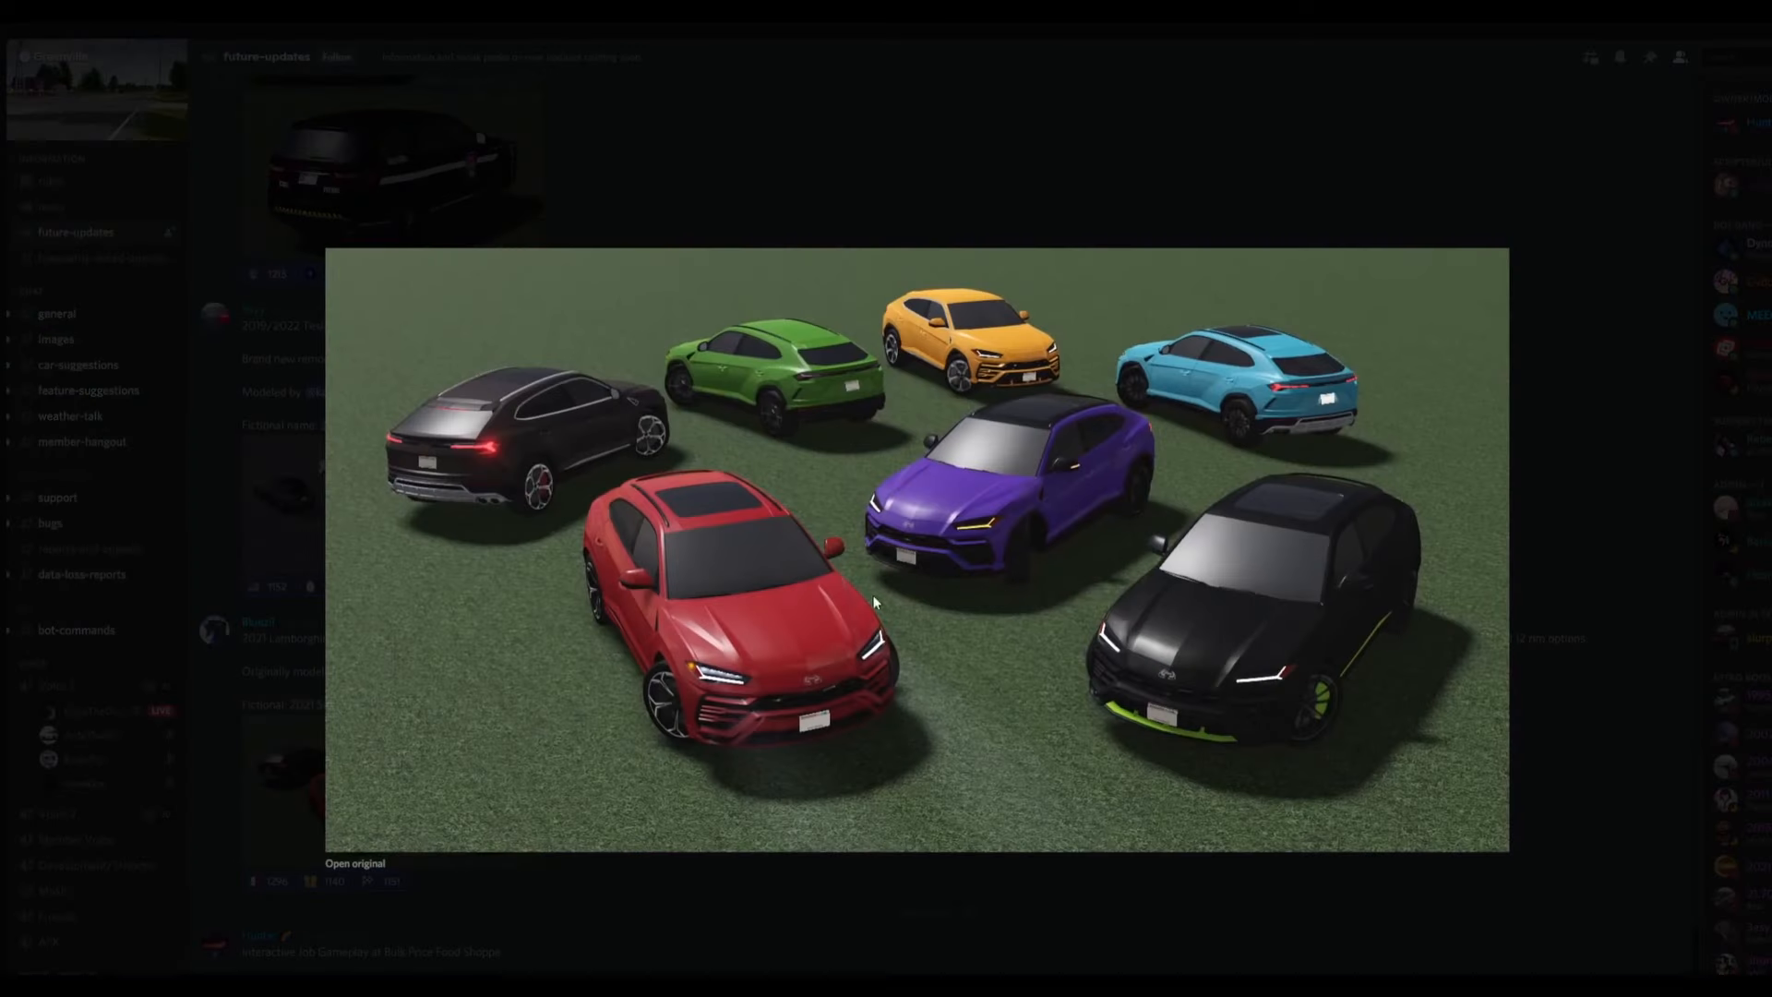
mouse_move(1063, 969)
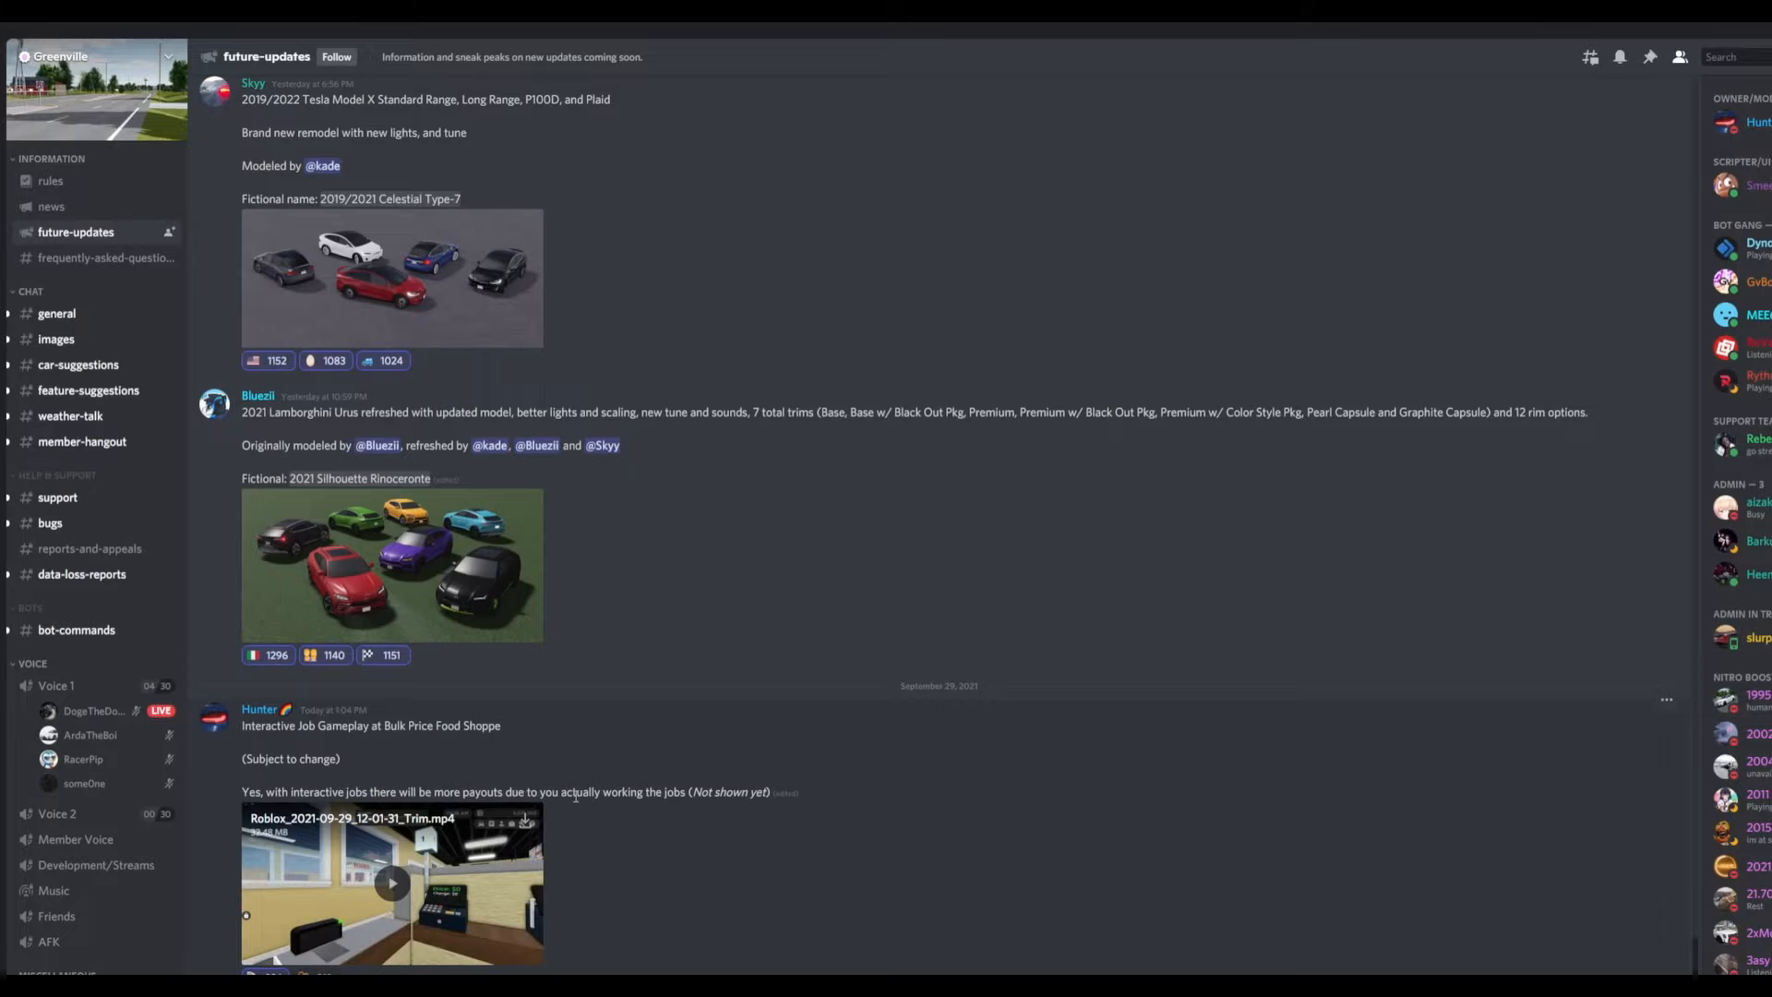
left_click(392, 882)
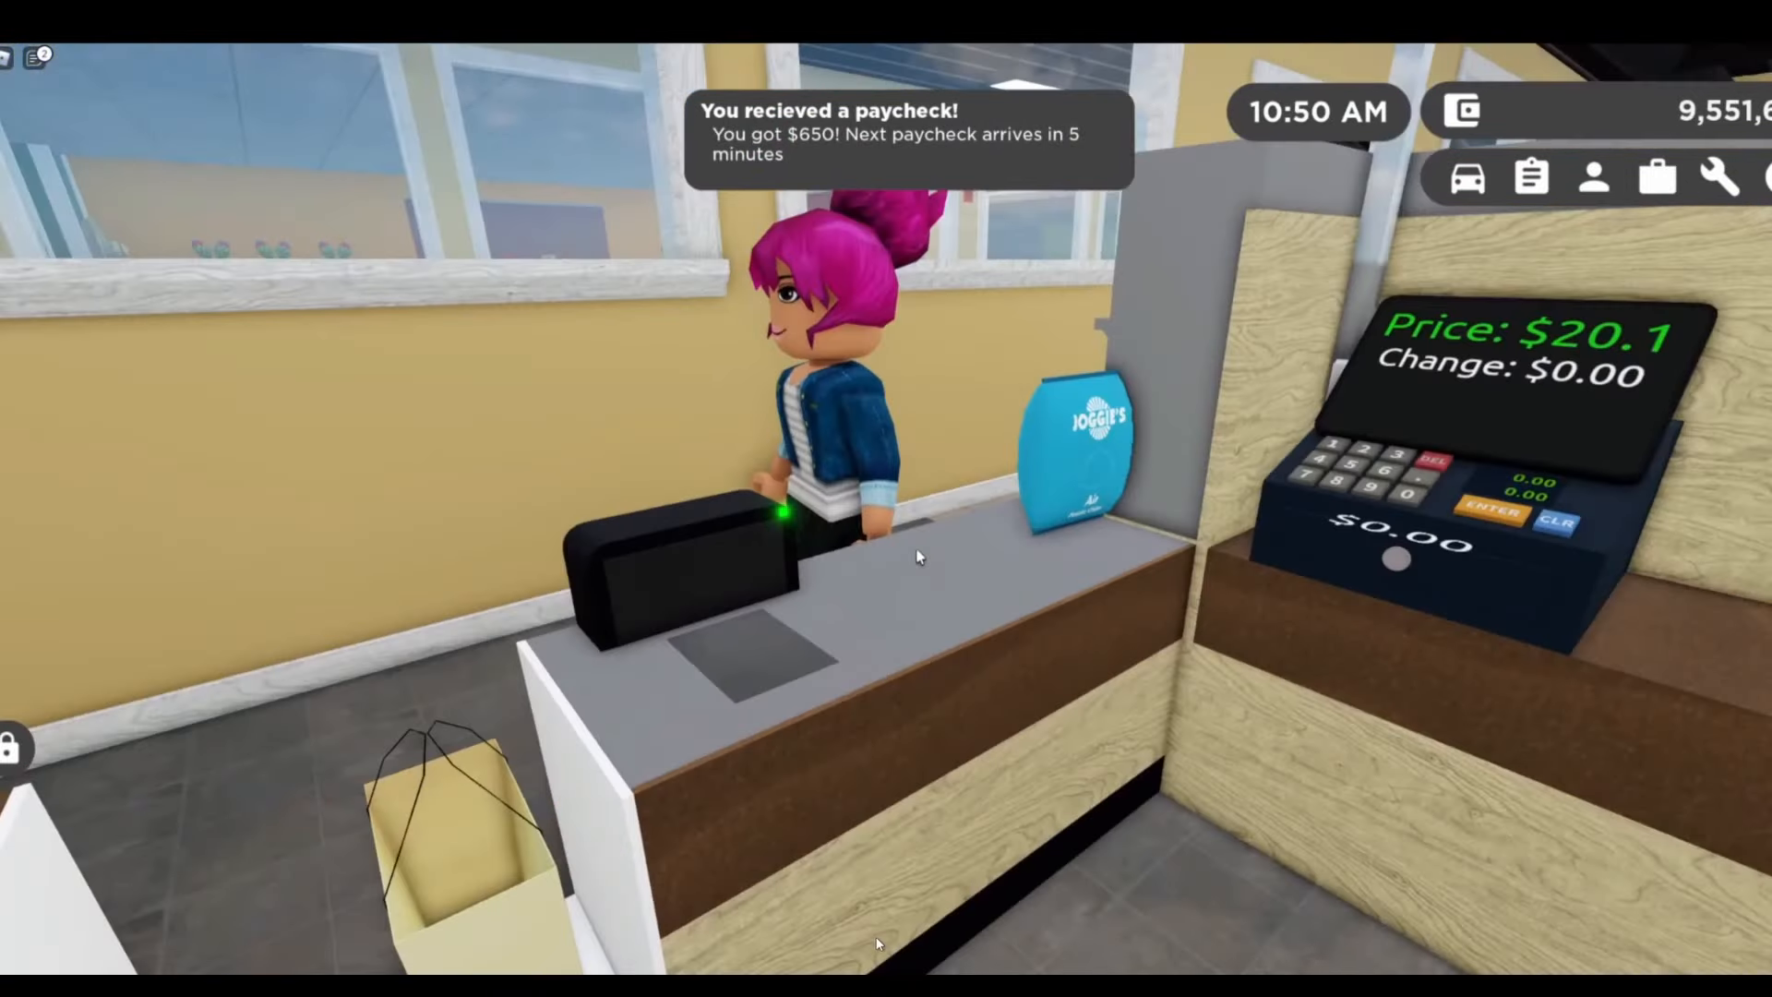
mouse_move(917, 556)
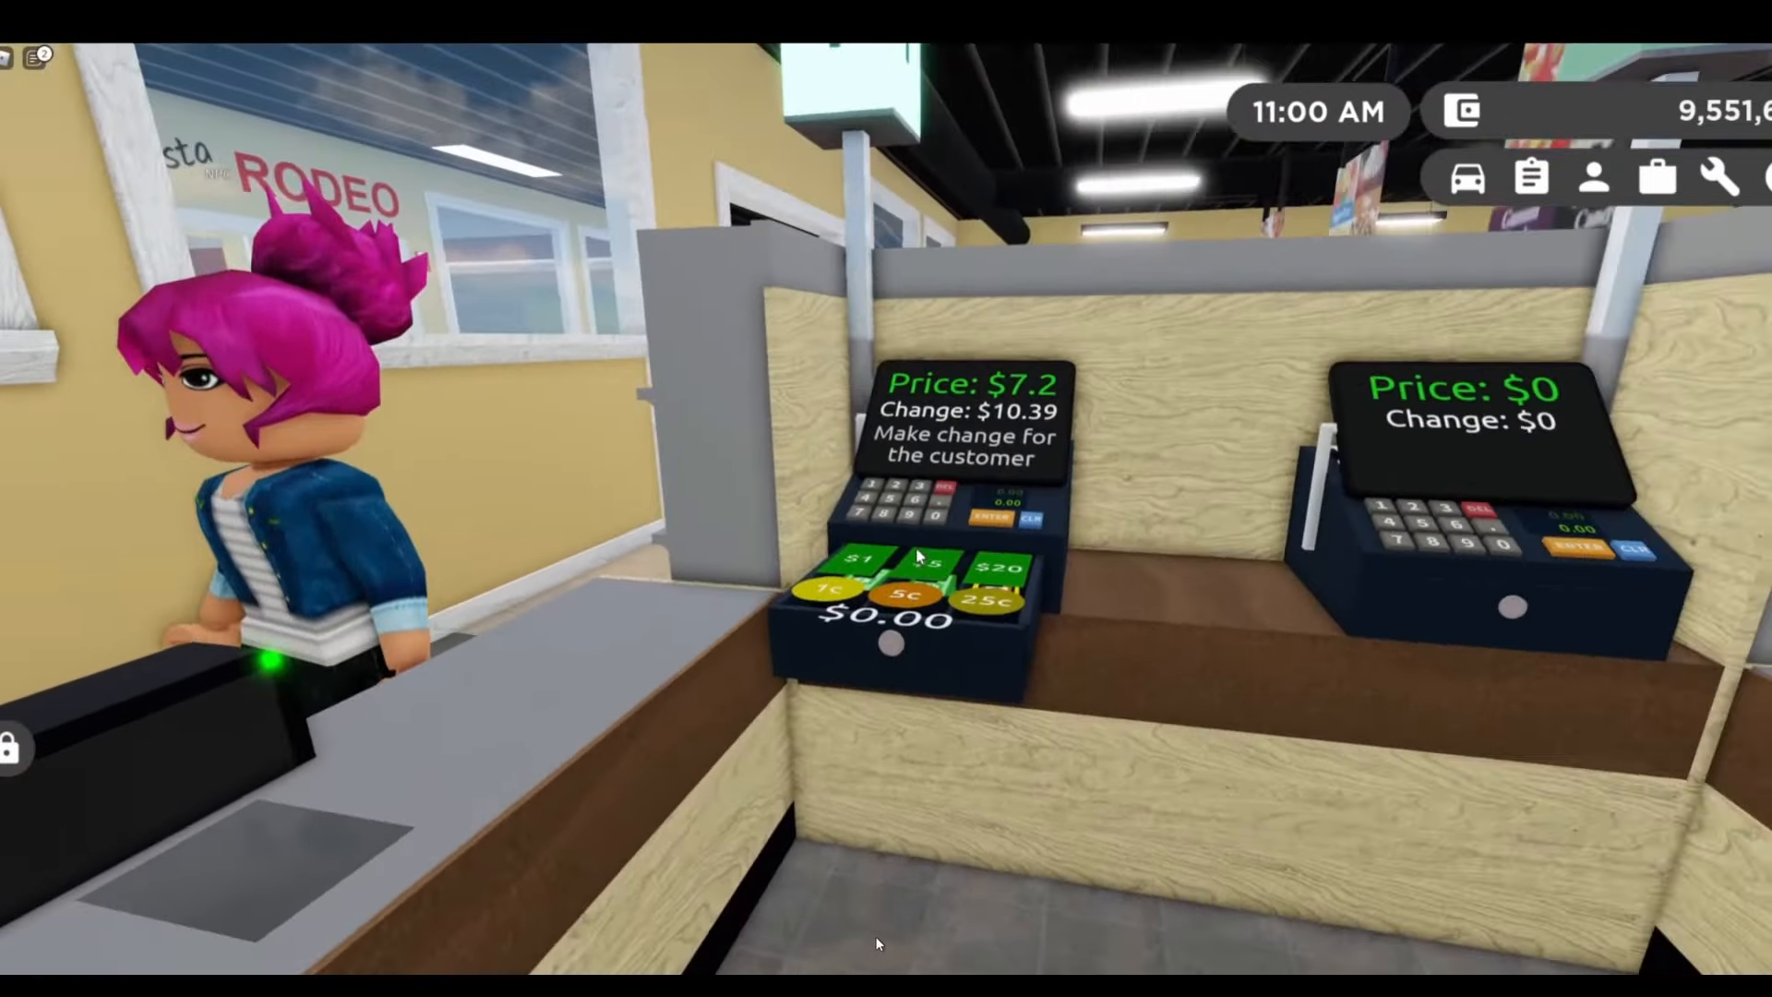
left_click(926, 561)
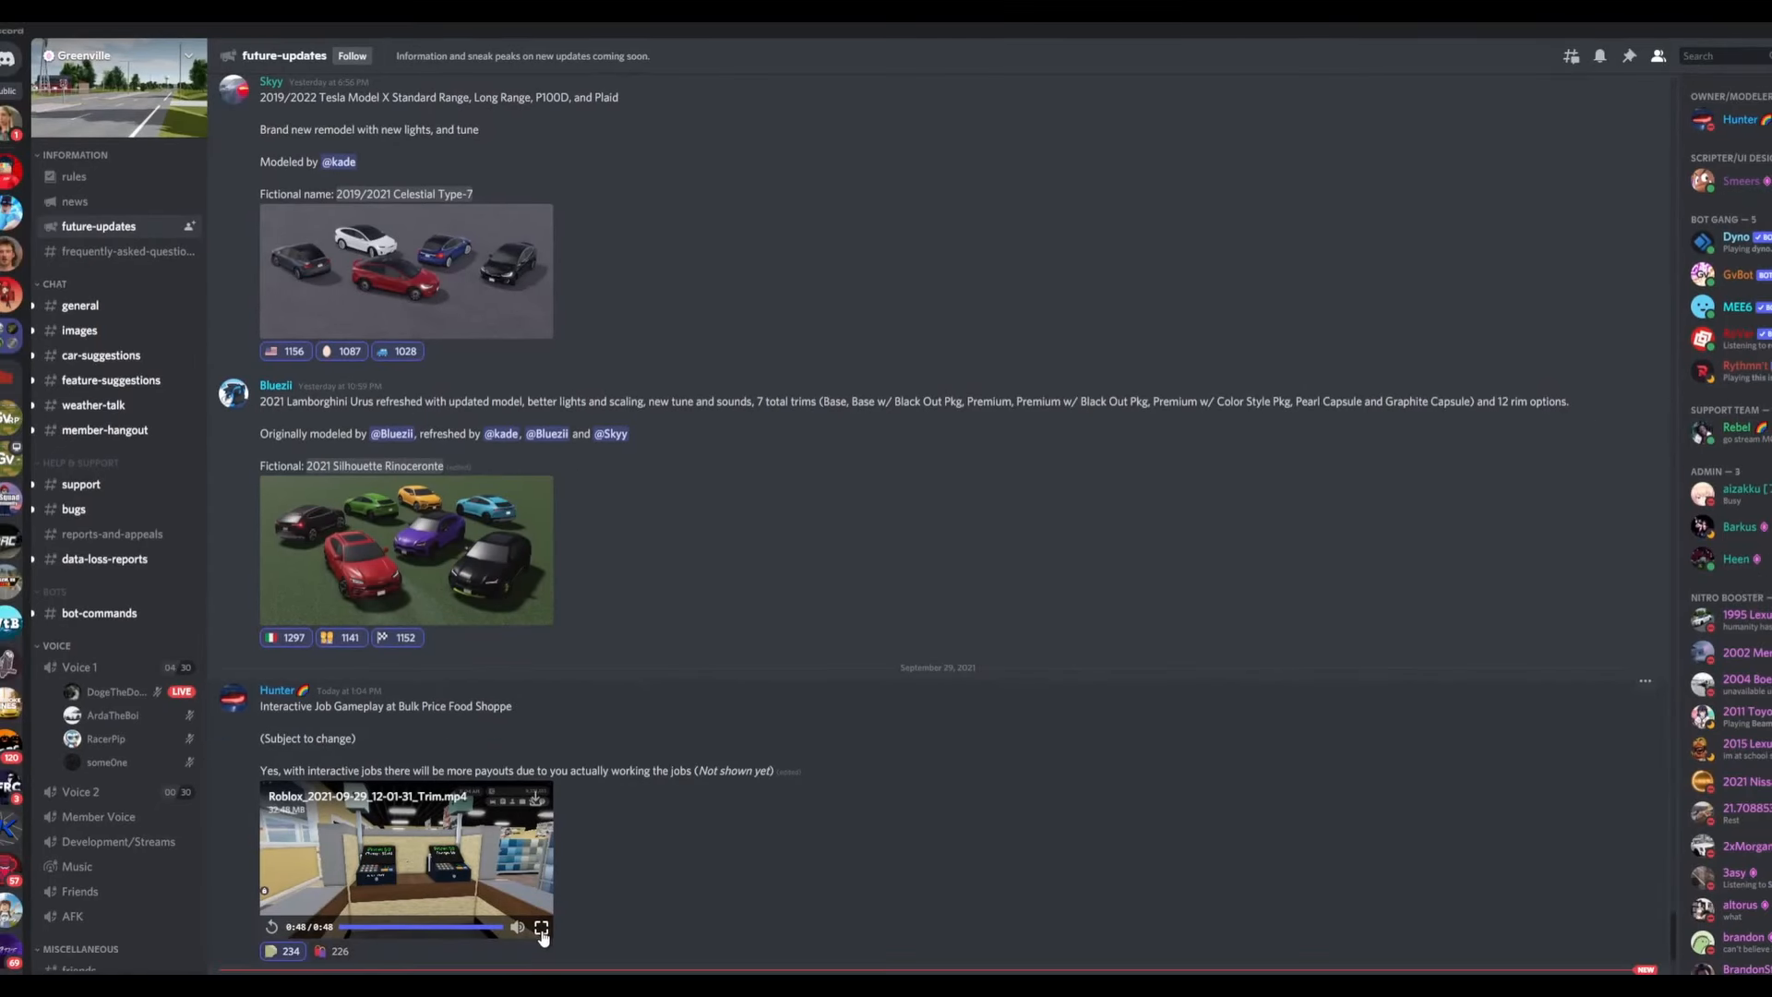
left_click(541, 926)
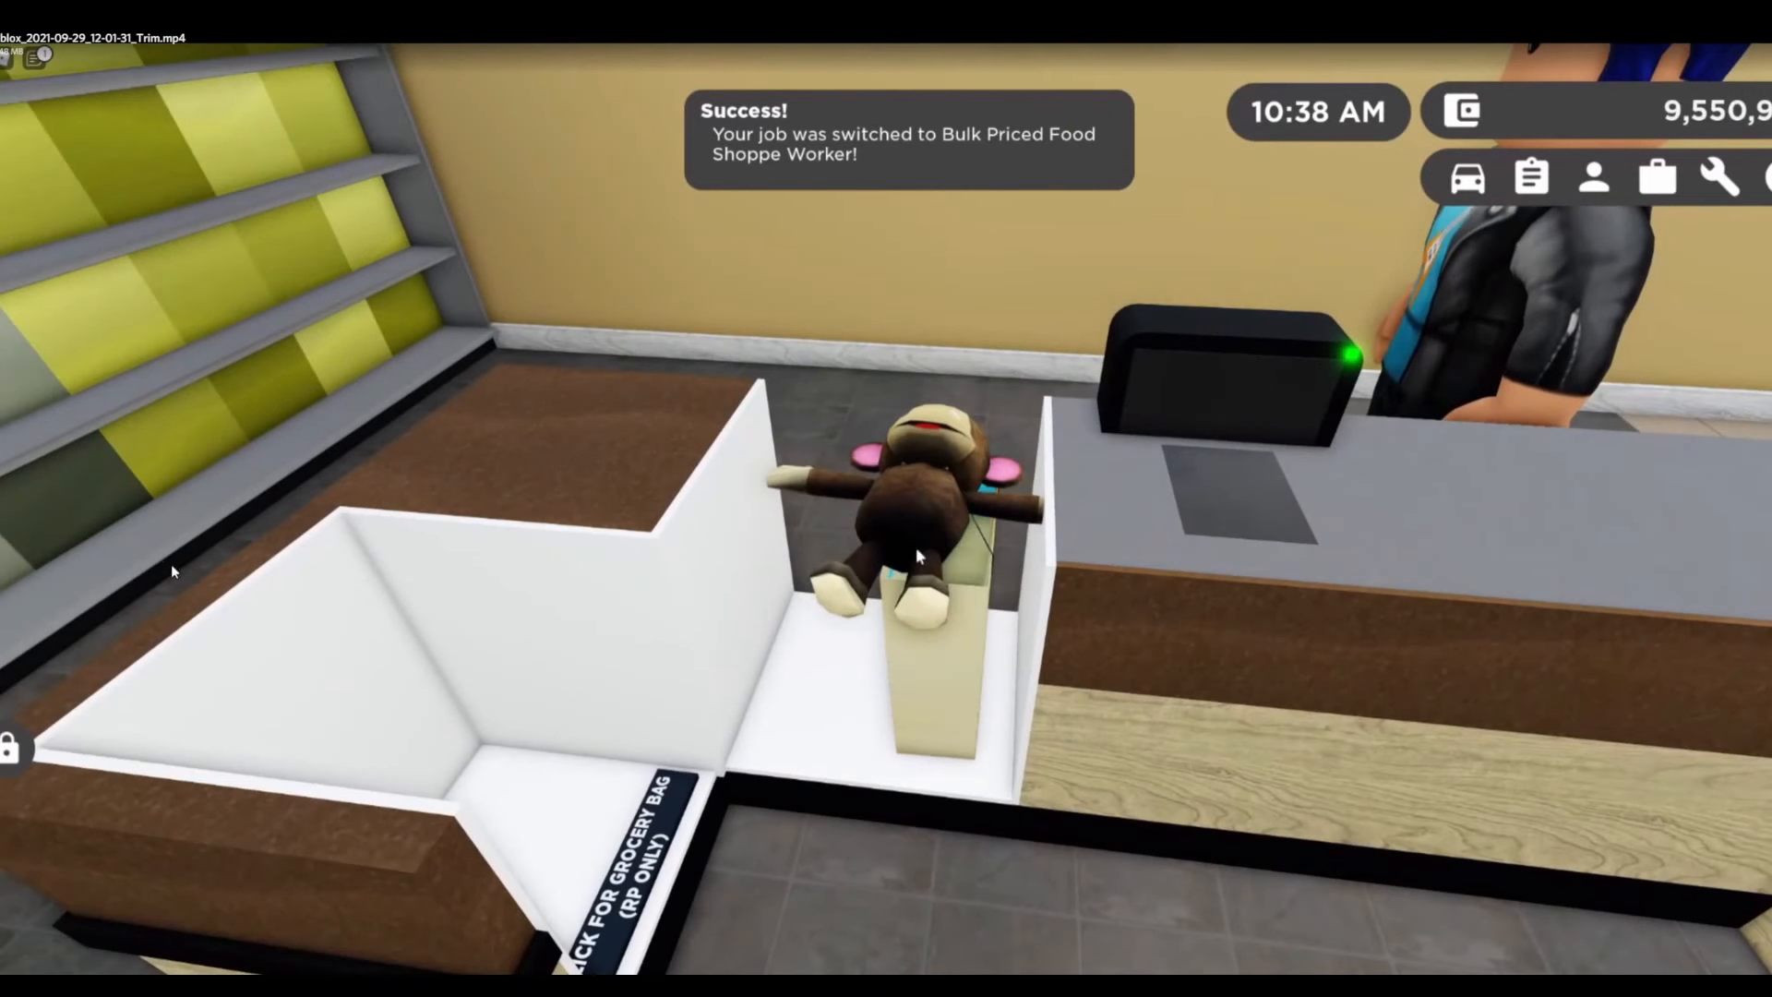
mouse_move(586, 310)
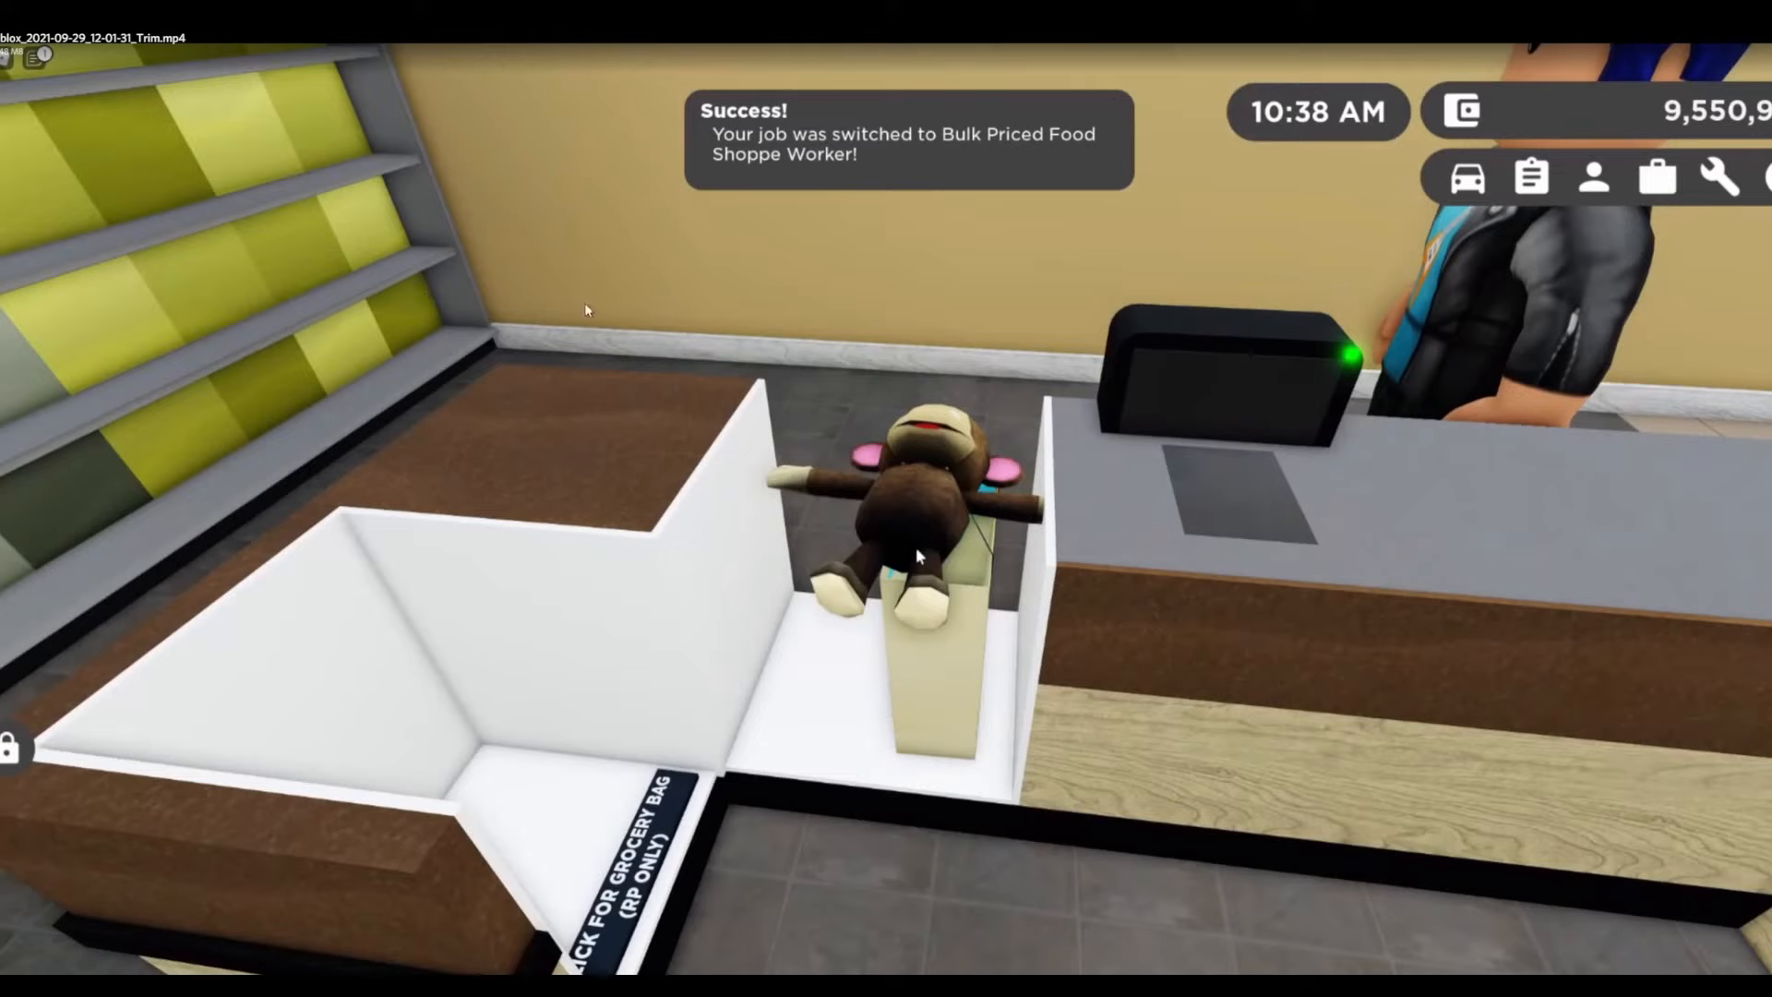
mouse_move(414, 384)
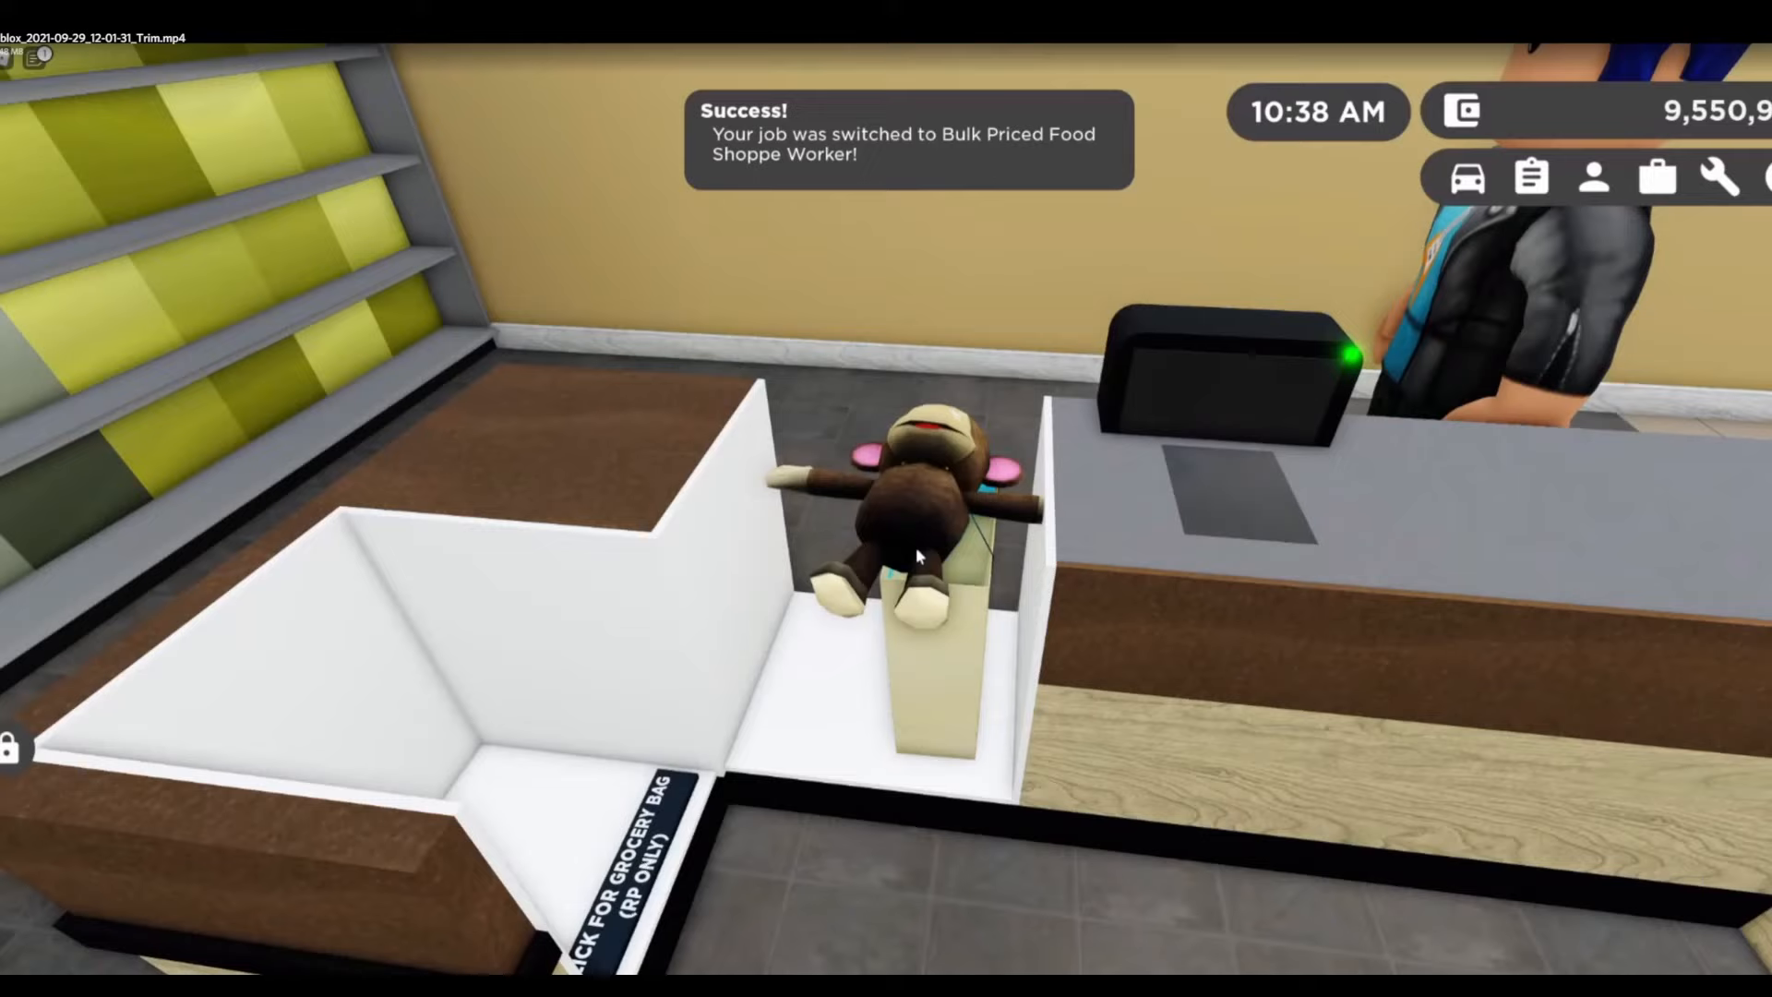
mouse_move(1096, 325)
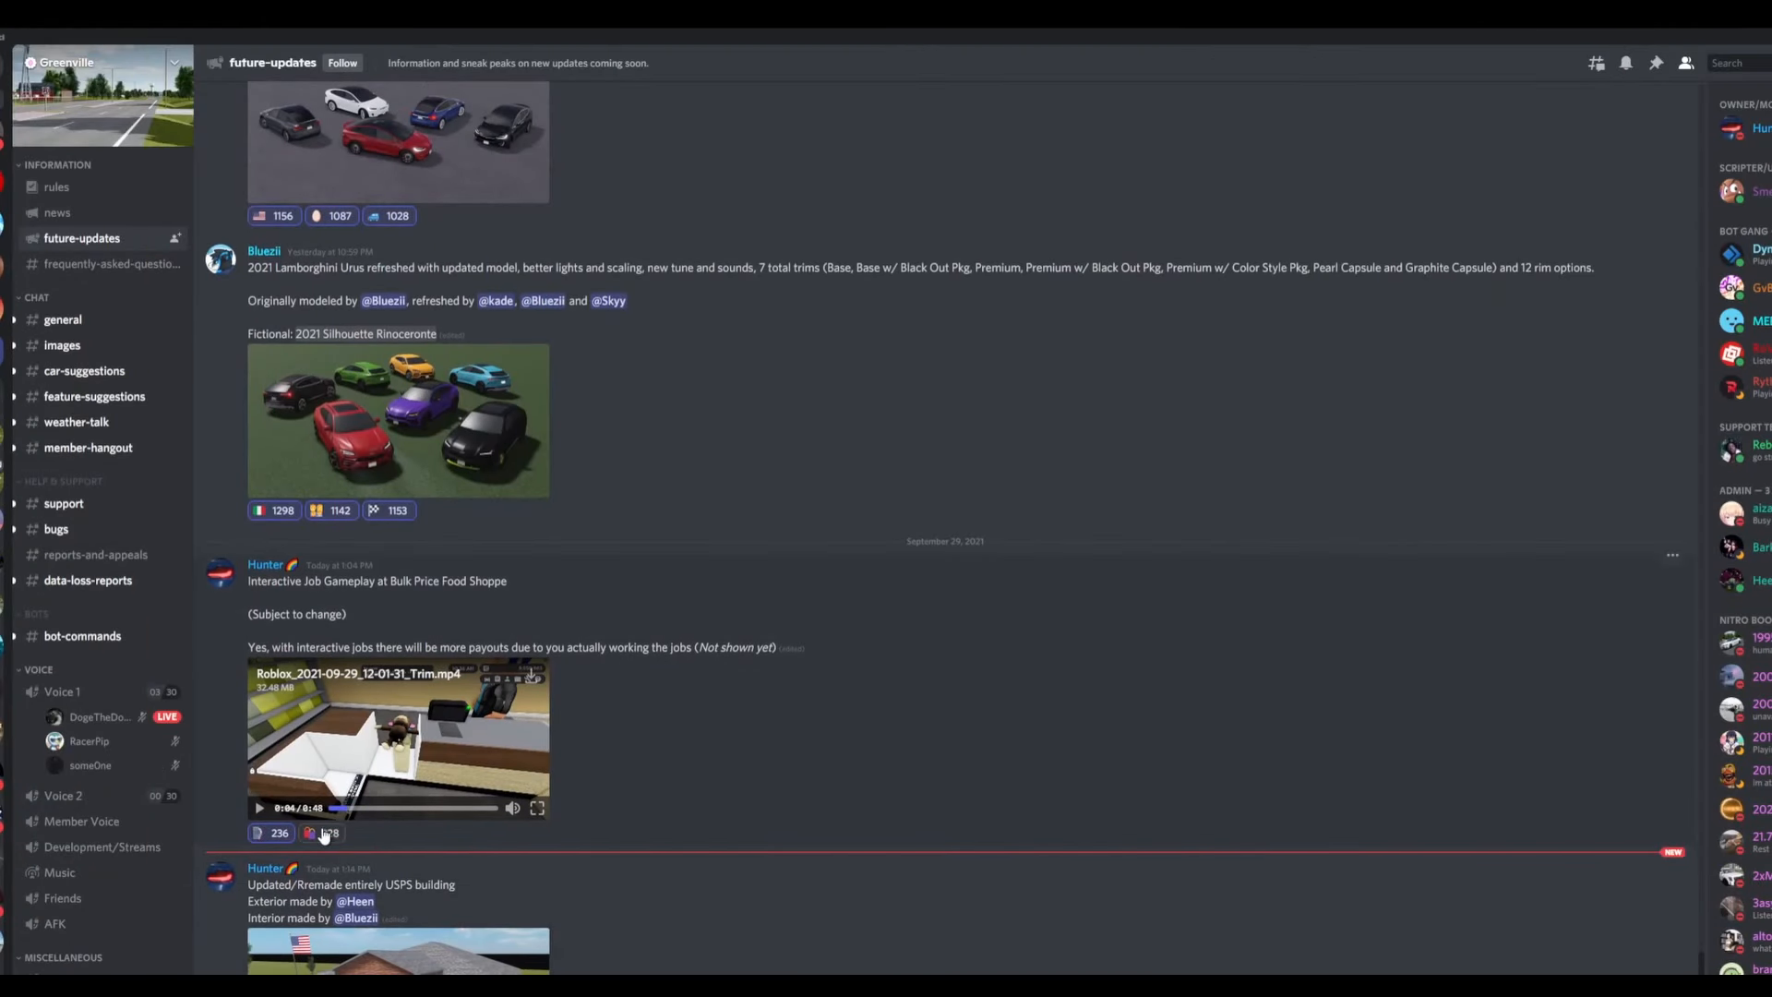
Step: Scroll the channel to the remade USPS building post with exterior and interior previews
scroll("up", 3)
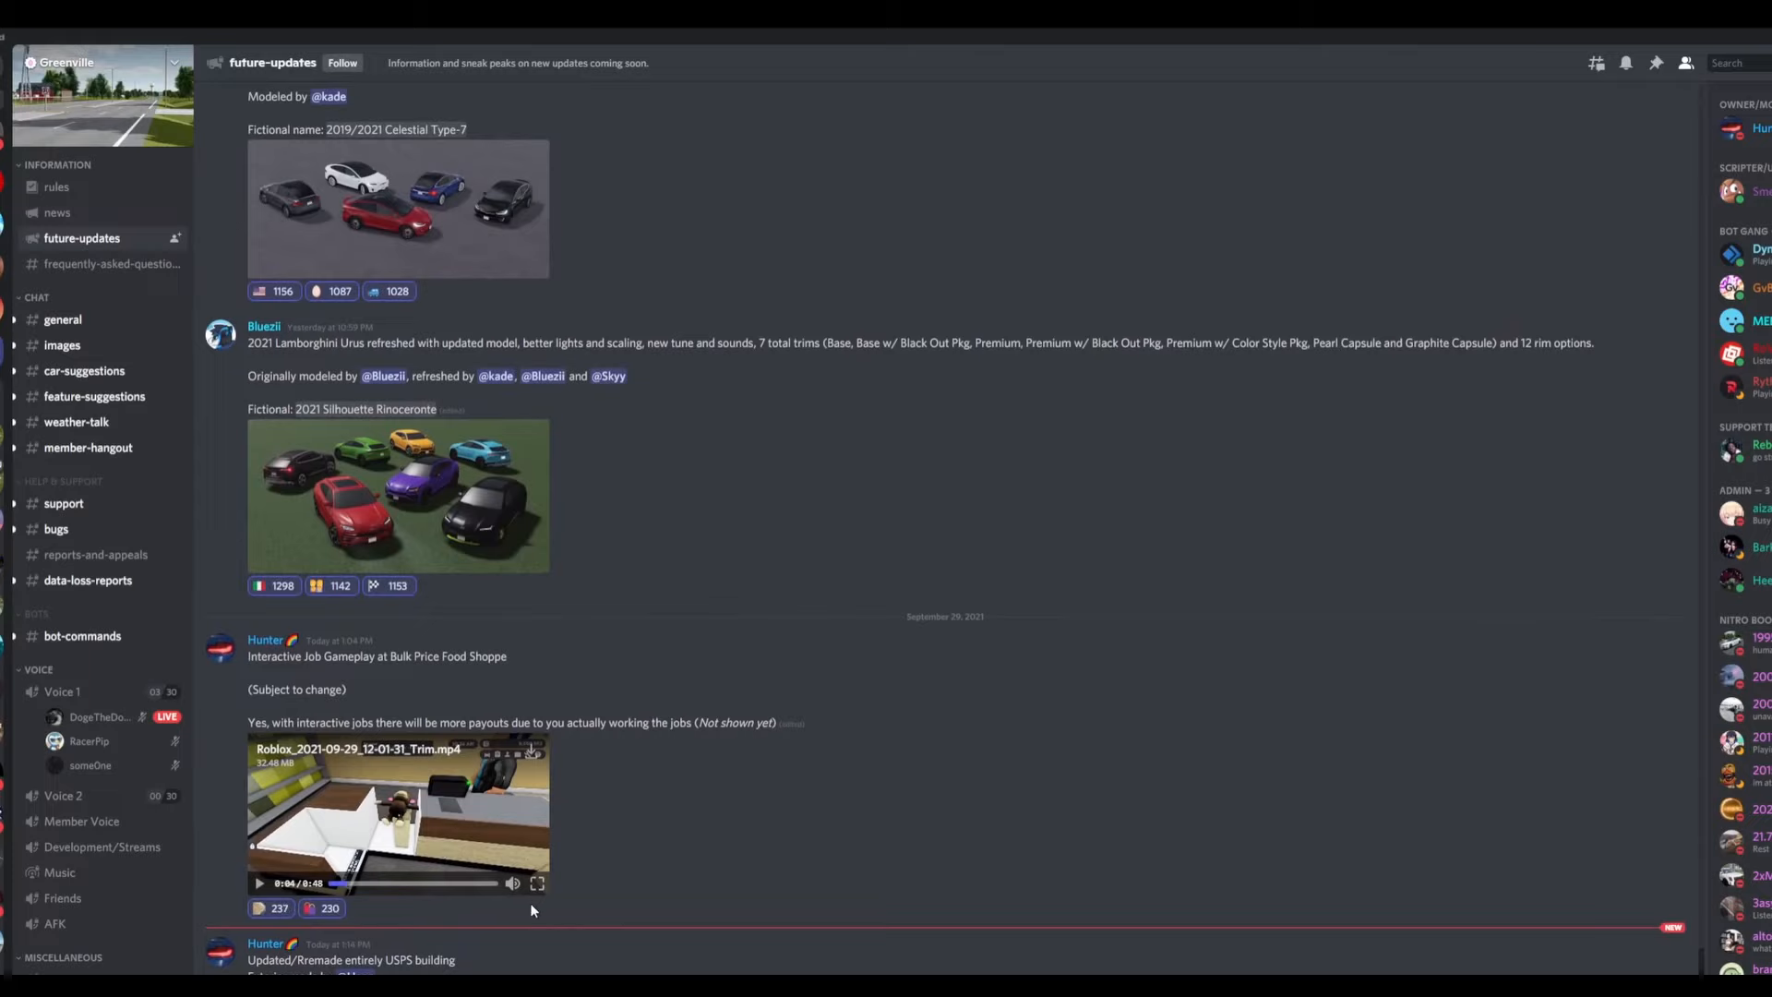
mouse_move(629, 871)
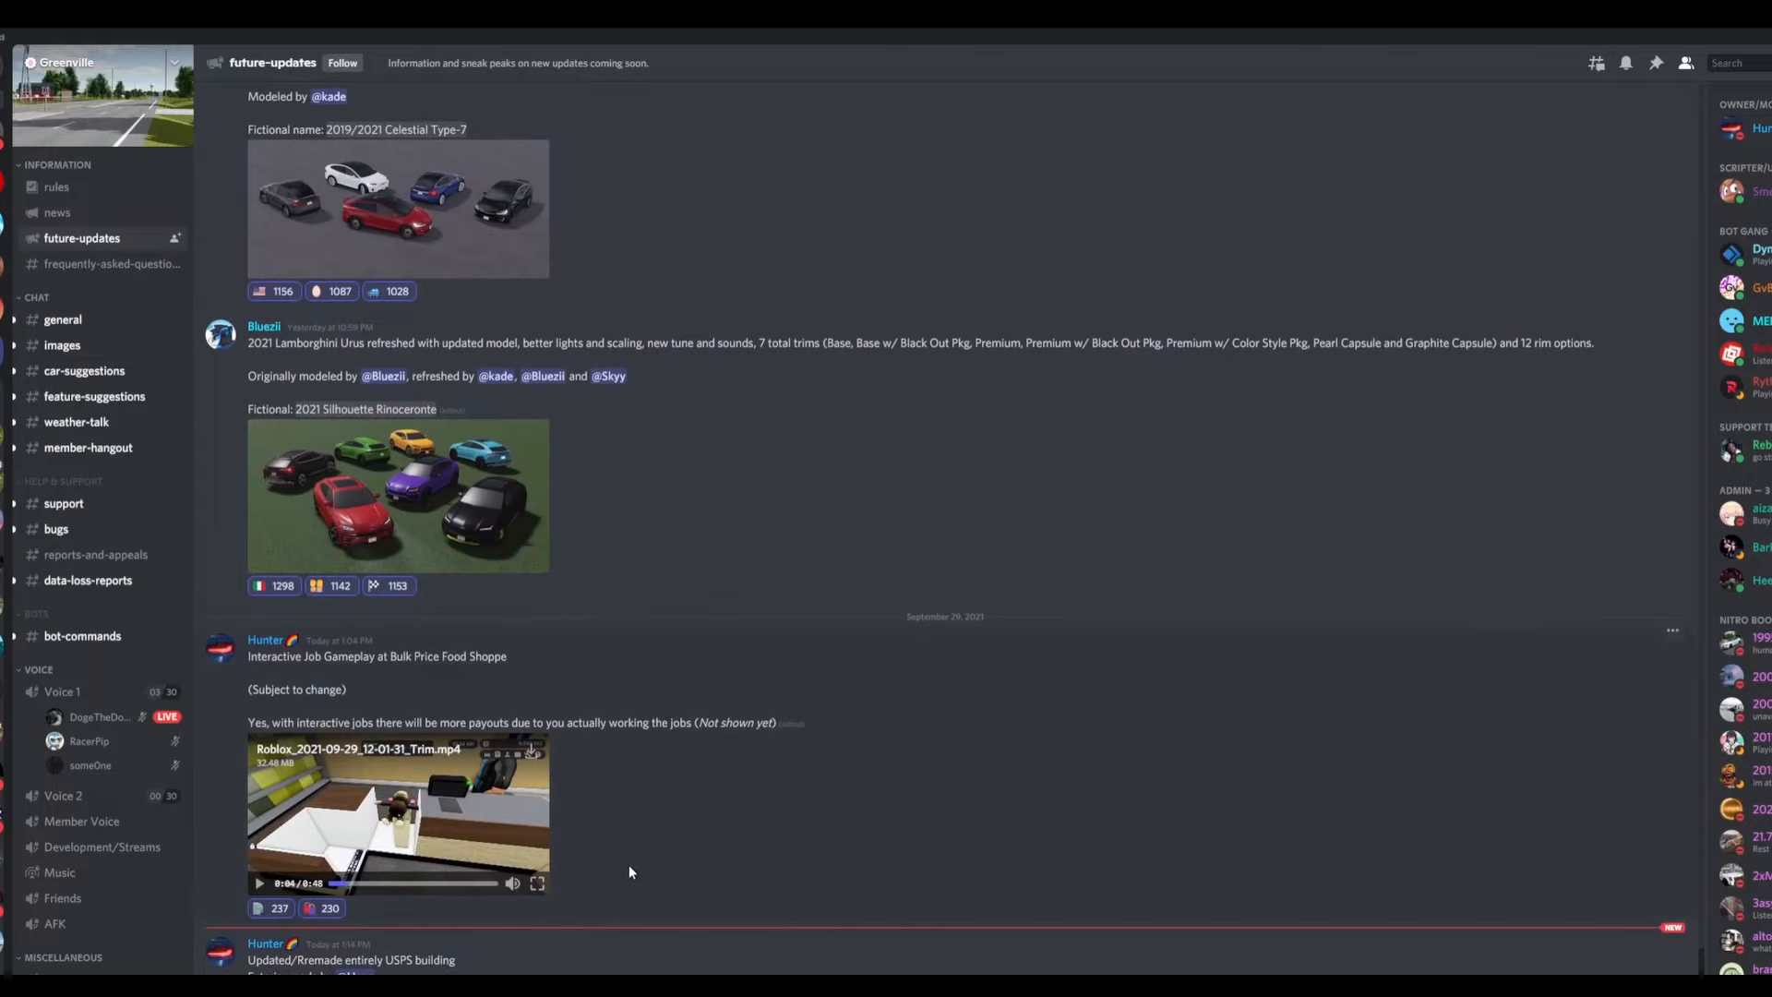
scroll("down", 3)
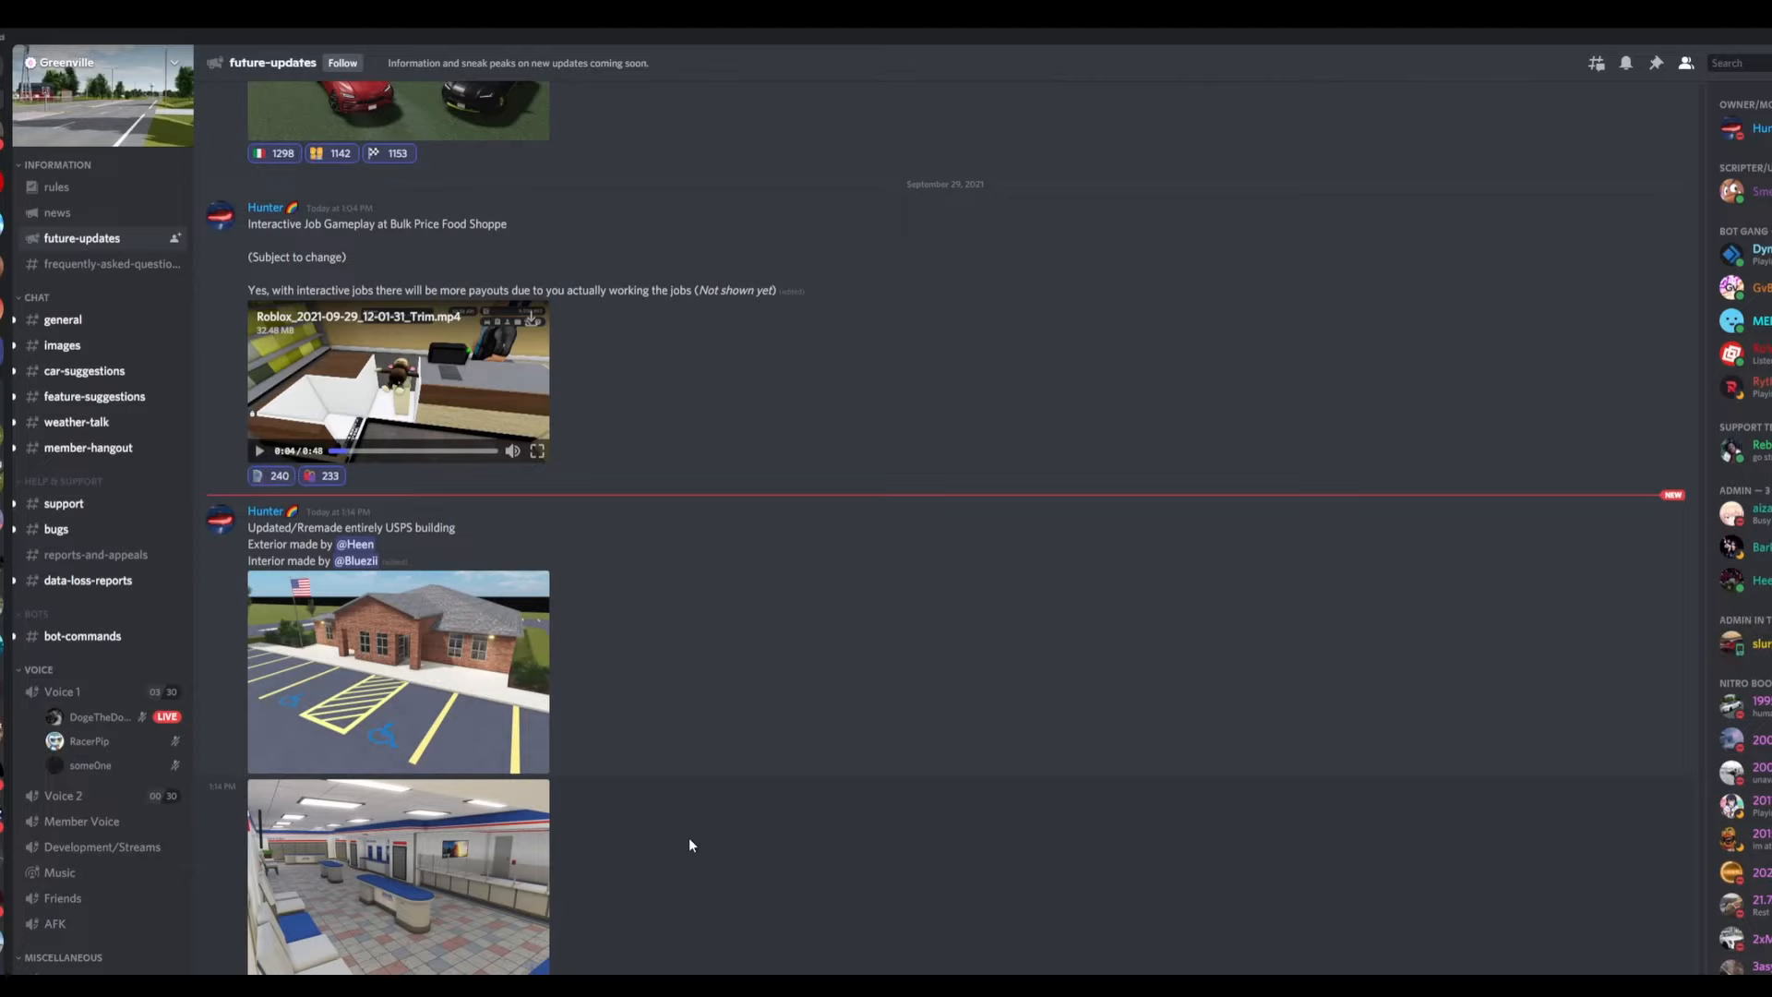
mouse_move(609, 771)
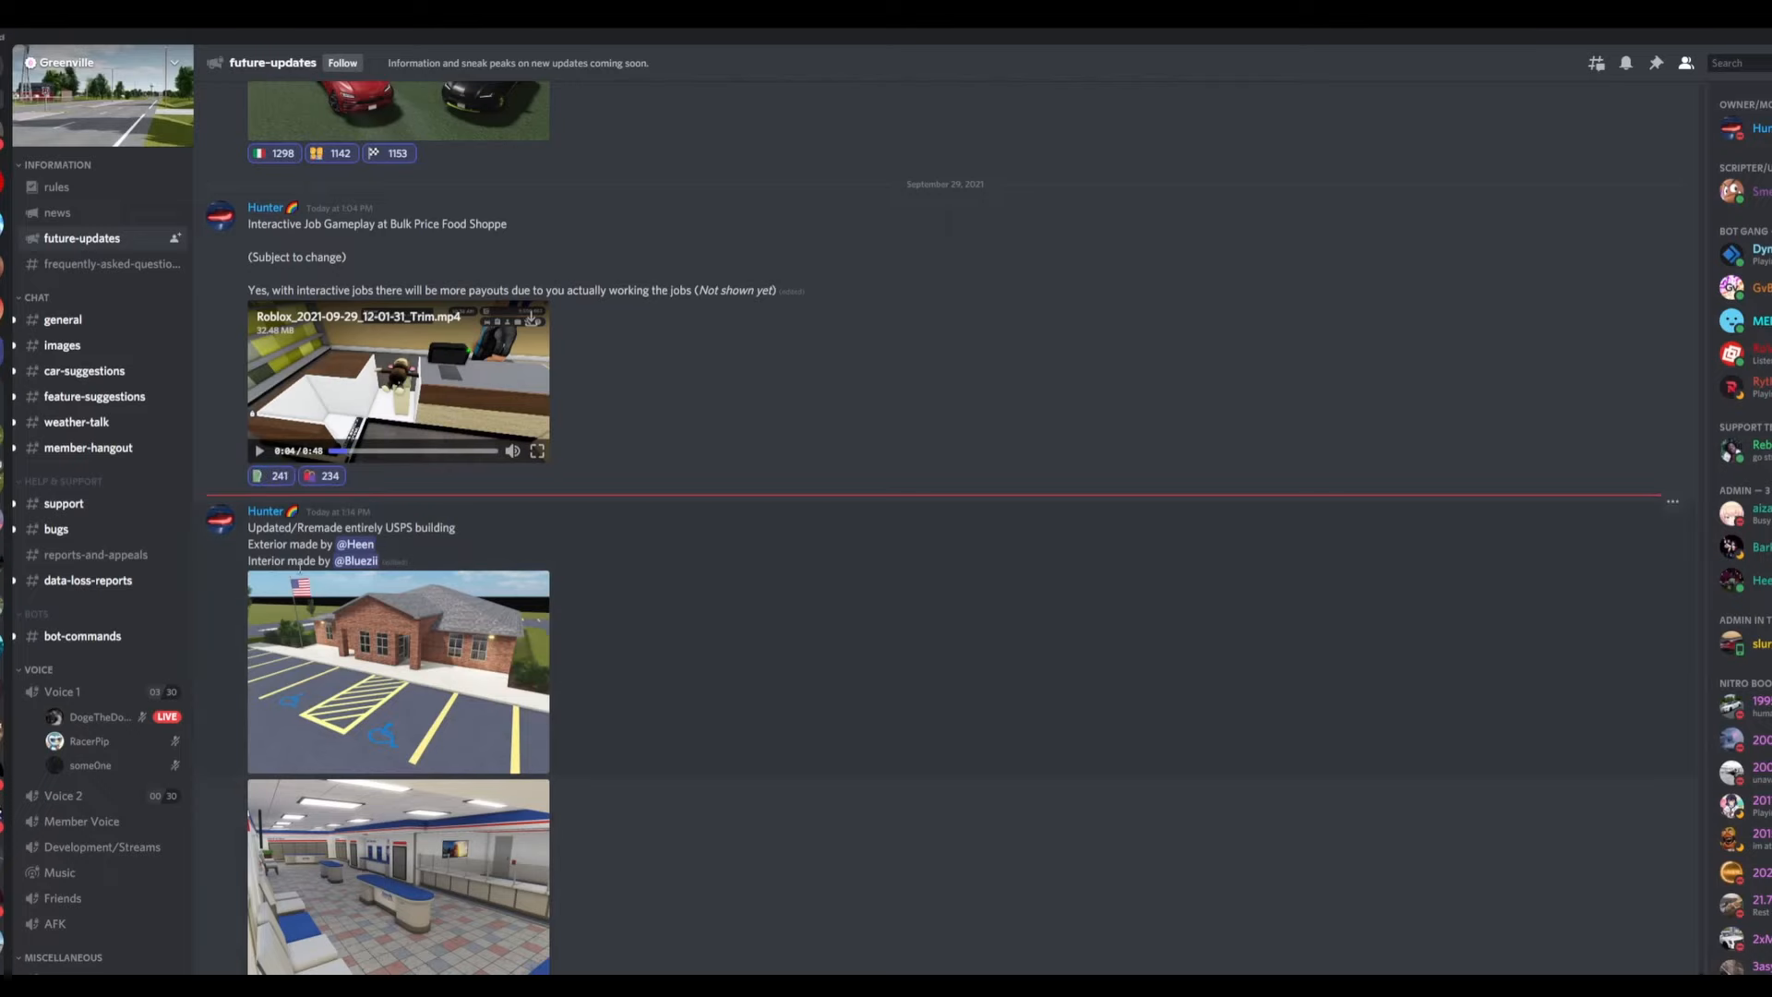
left_click(398, 672)
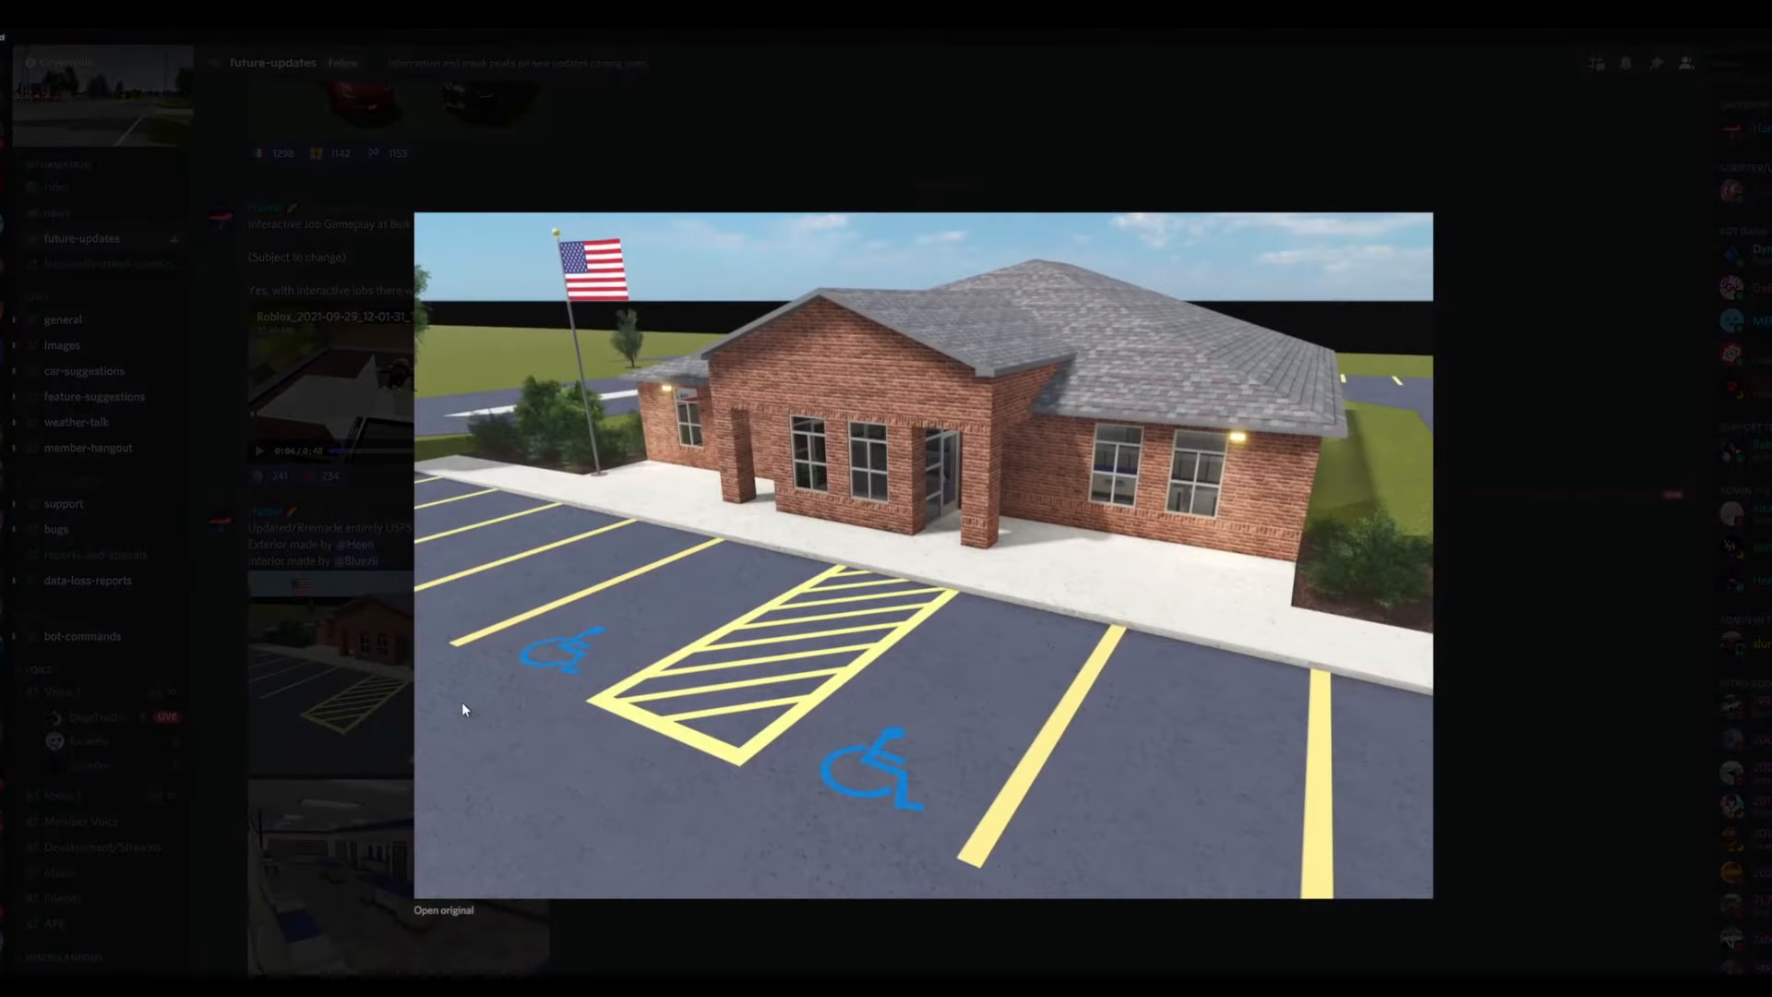
mouse_move(995, 808)
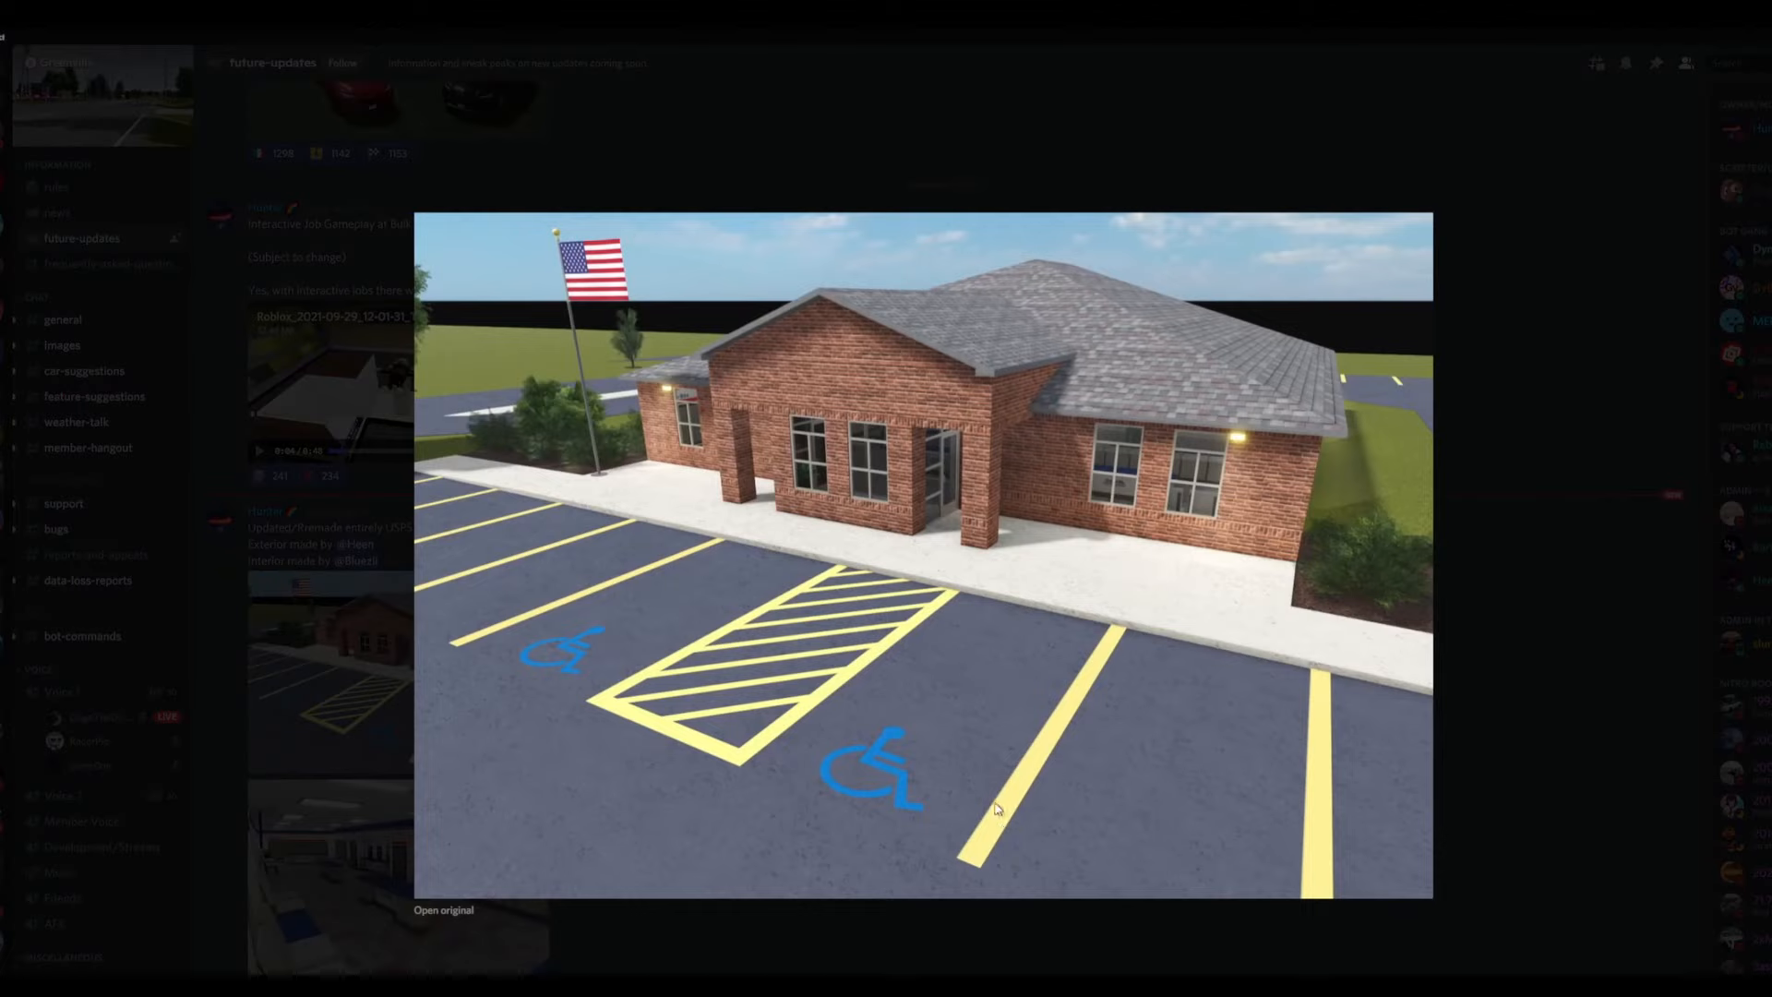
mouse_move(914, 592)
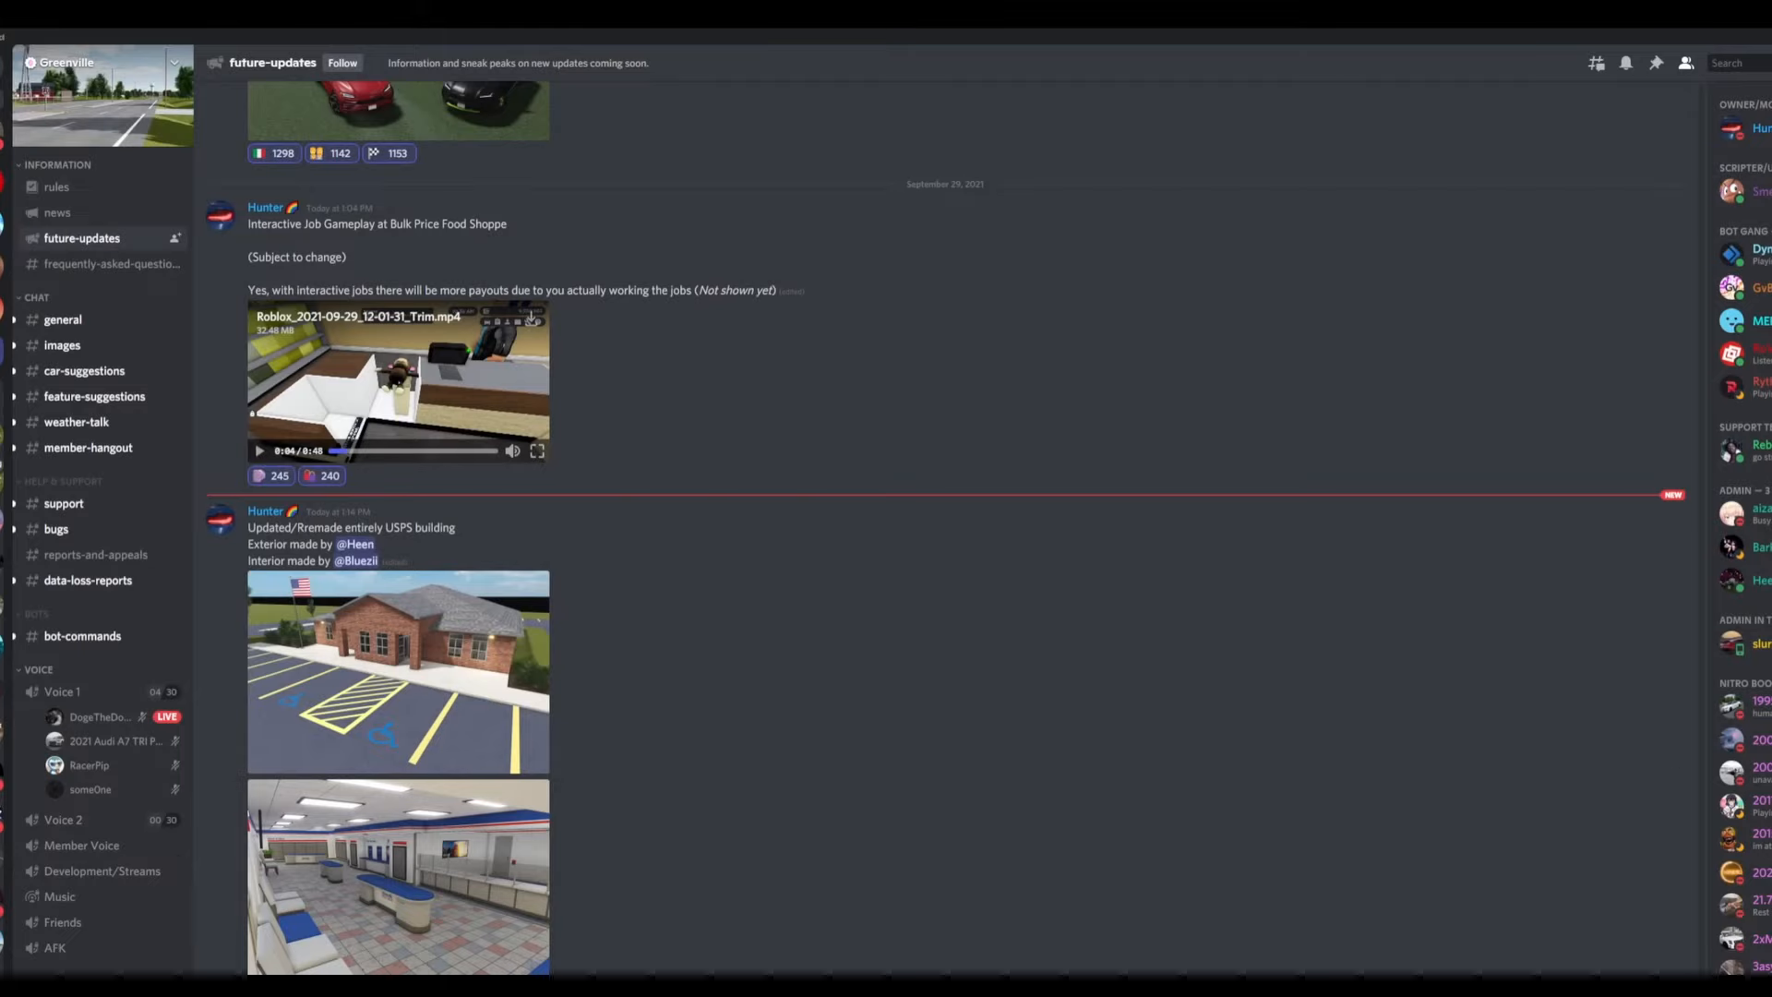
mouse_move(1054, 526)
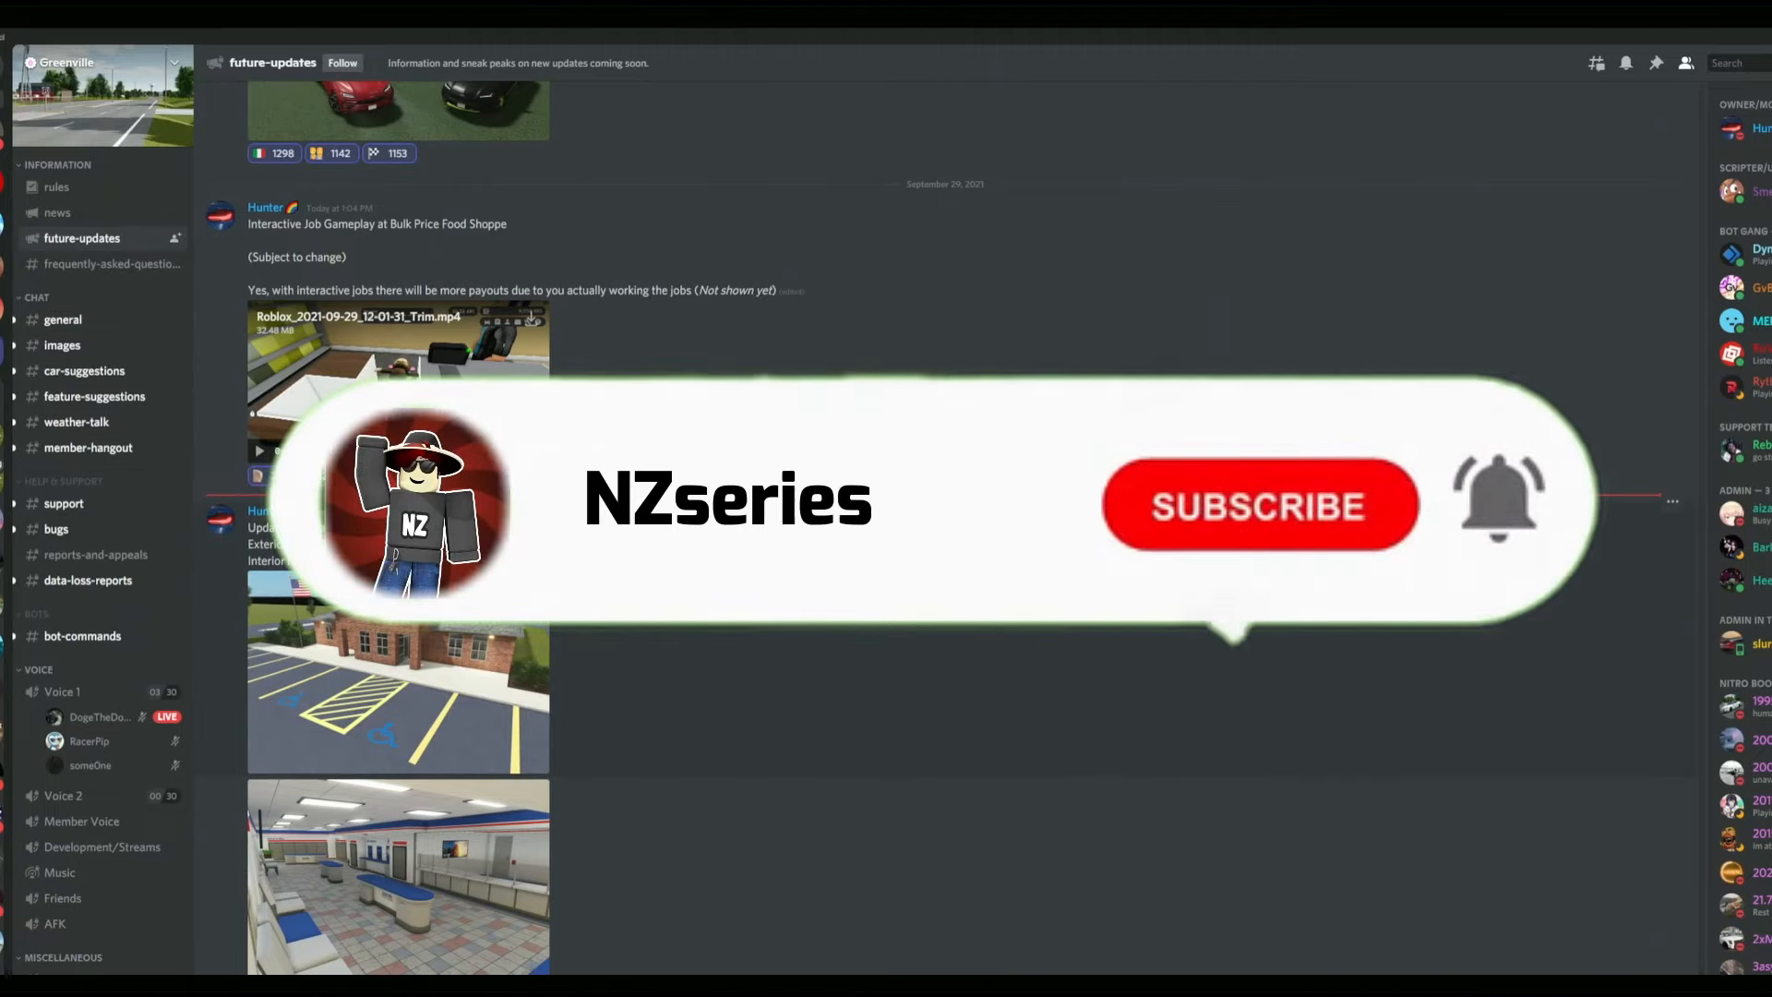
left_click(1258, 506)
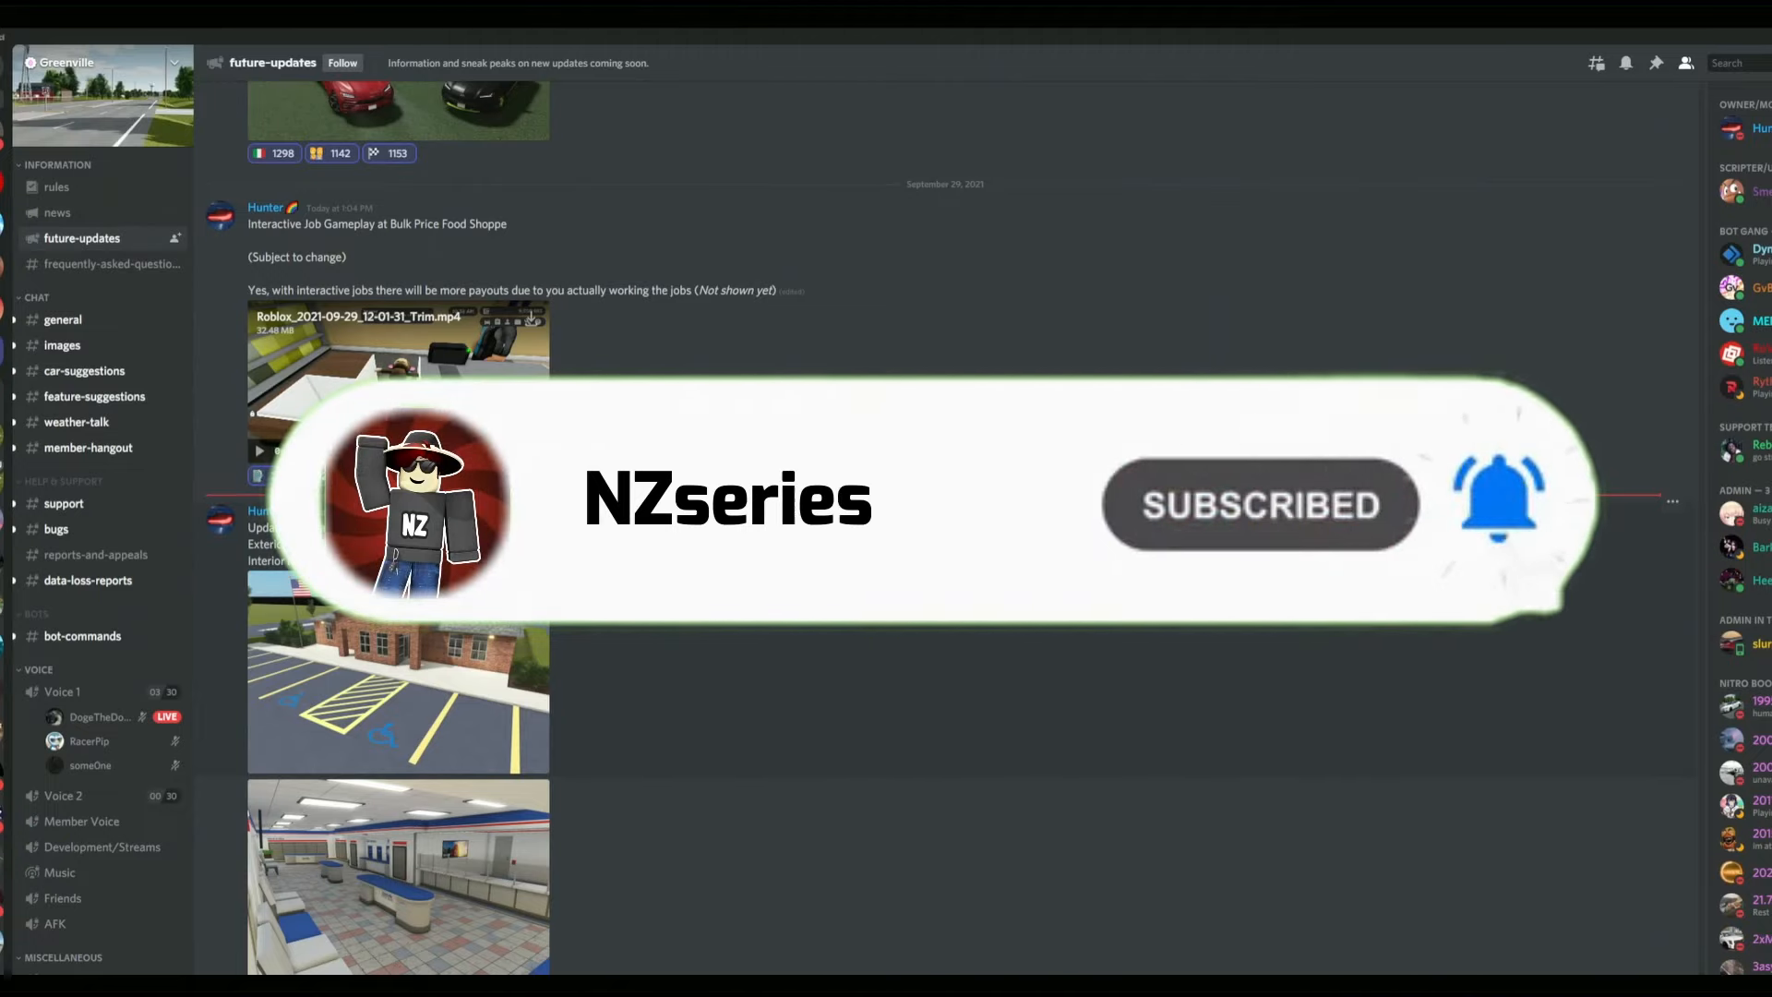